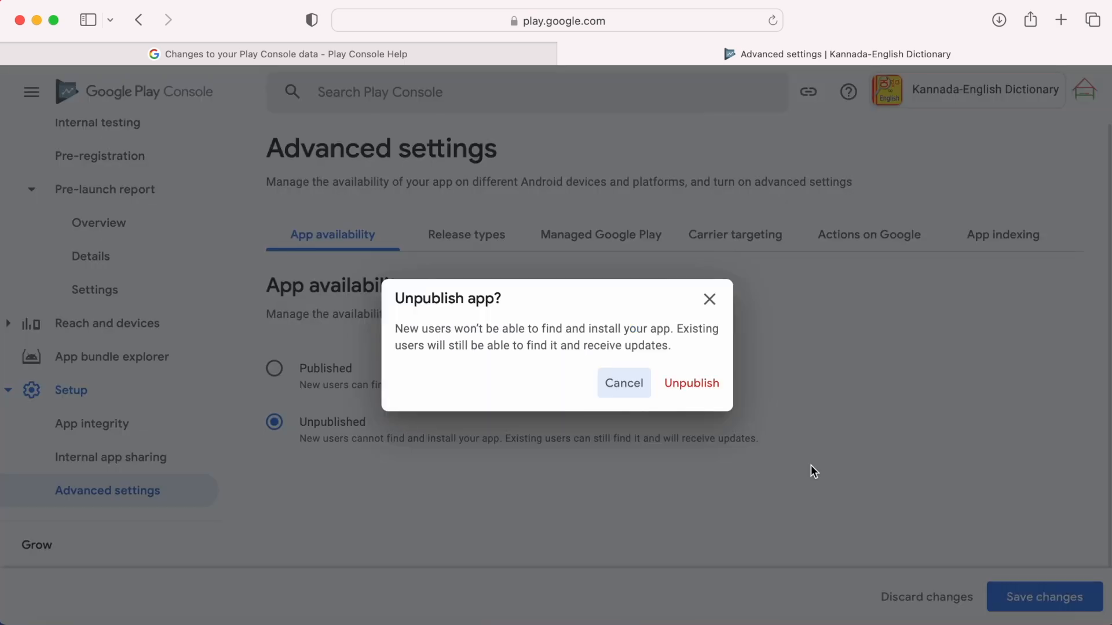
{"action": "mouse_move", "coordinate": [690, 382]}
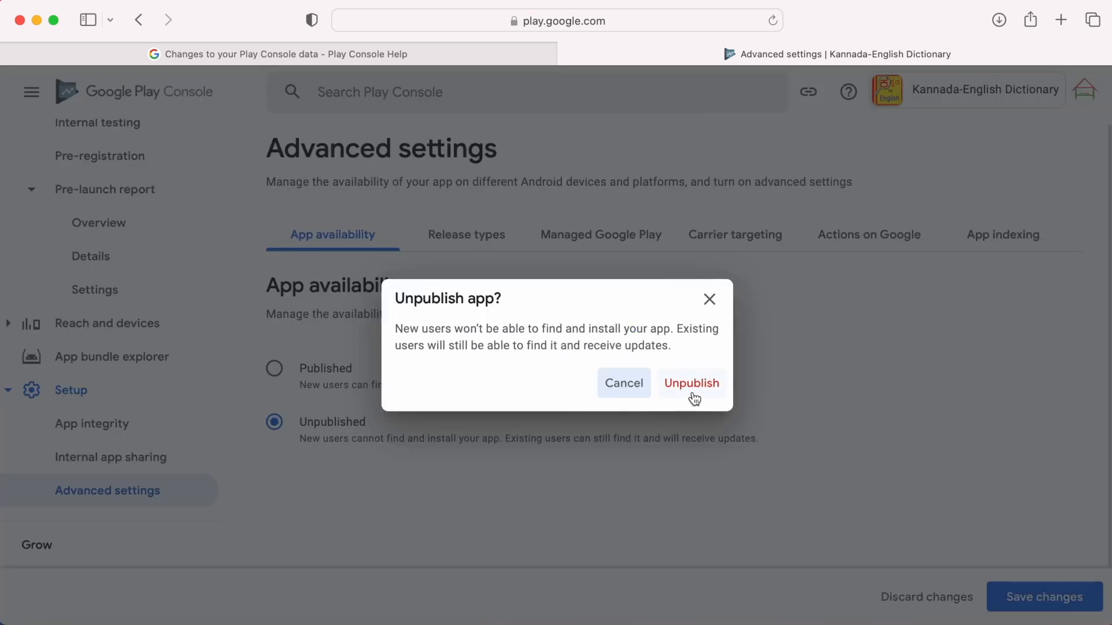
Step: Confirm unpublishing Kannada-English Dictionary and return to the All apps list
{"action": "left_click", "coordinate": [691, 383]}
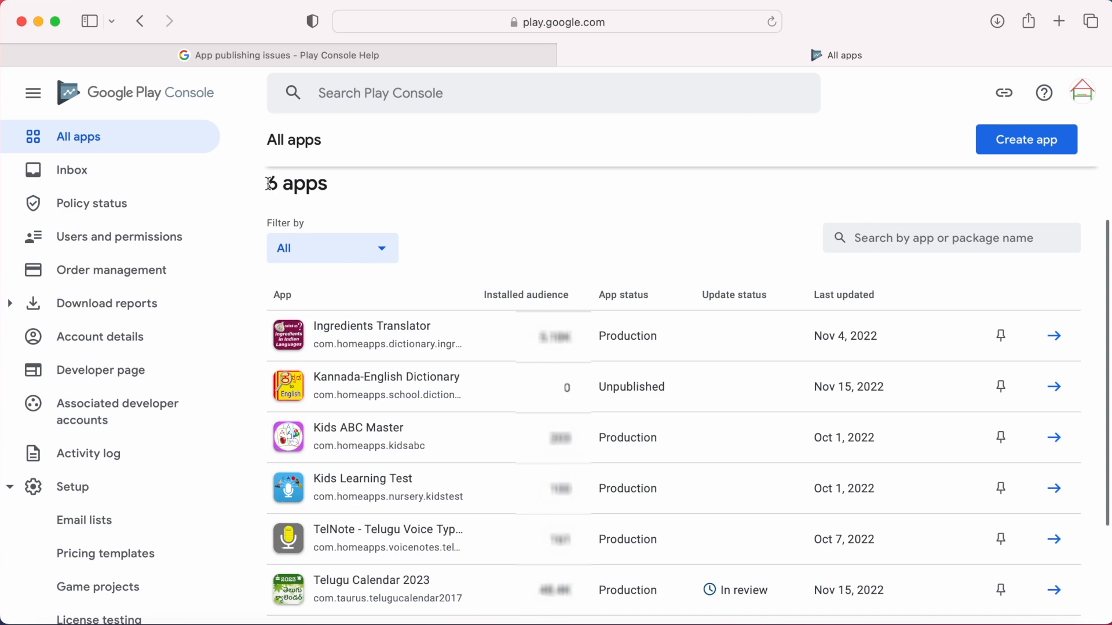
{"action": "double_click", "coordinate": [296, 183]}
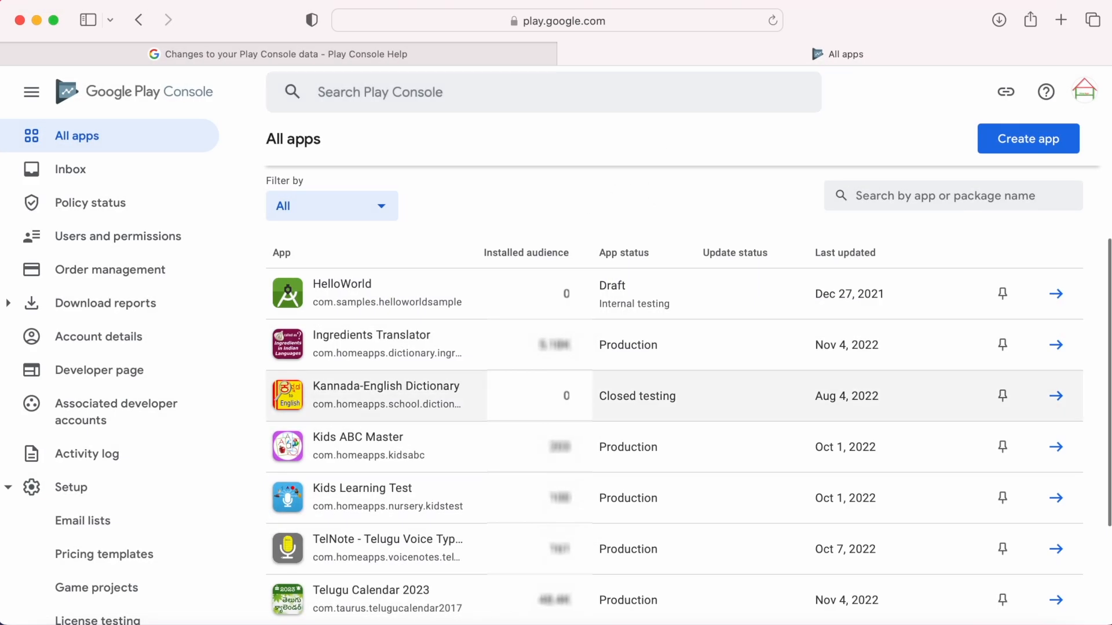
{"action": "mouse_move", "coordinate": [681, 194]}
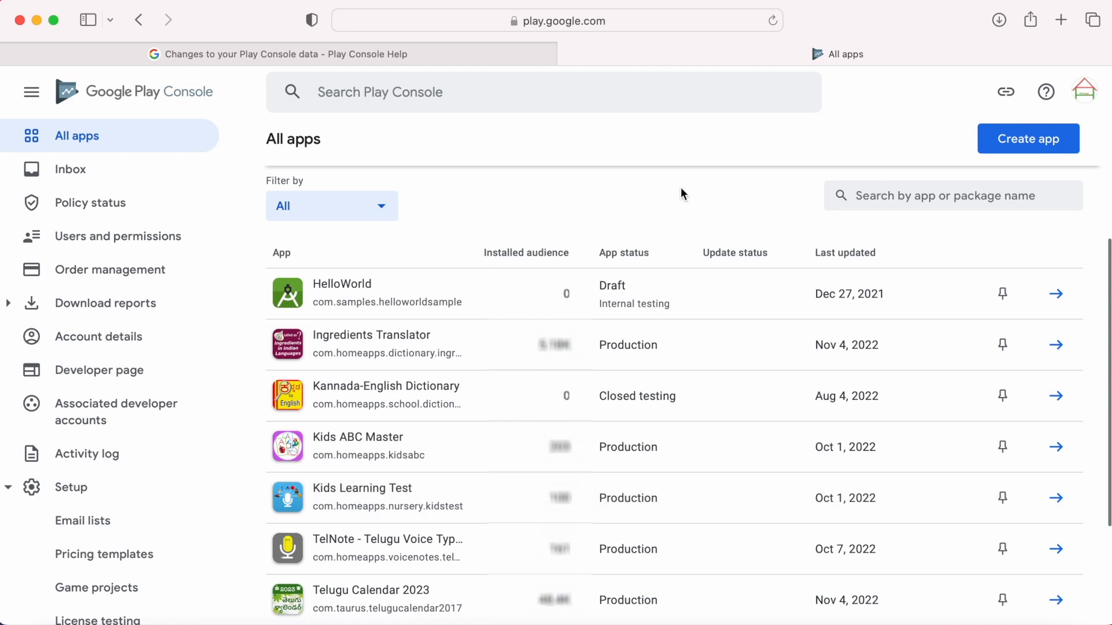
{"action": "mouse_move", "coordinate": [640, 490]}
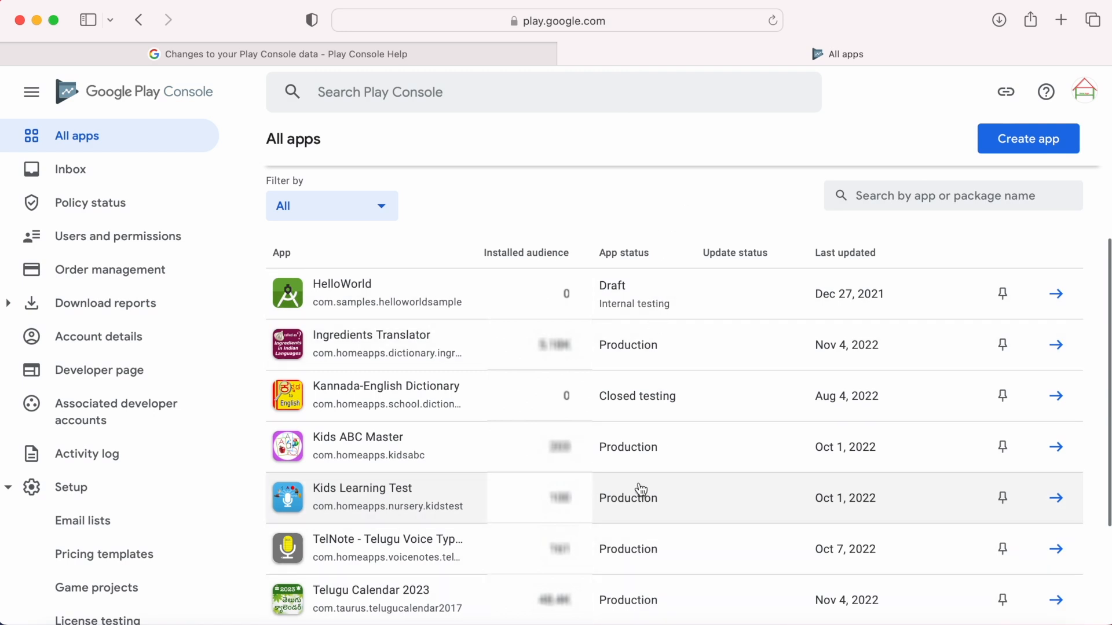
{"action": "mouse_move", "coordinate": [615, 298]}
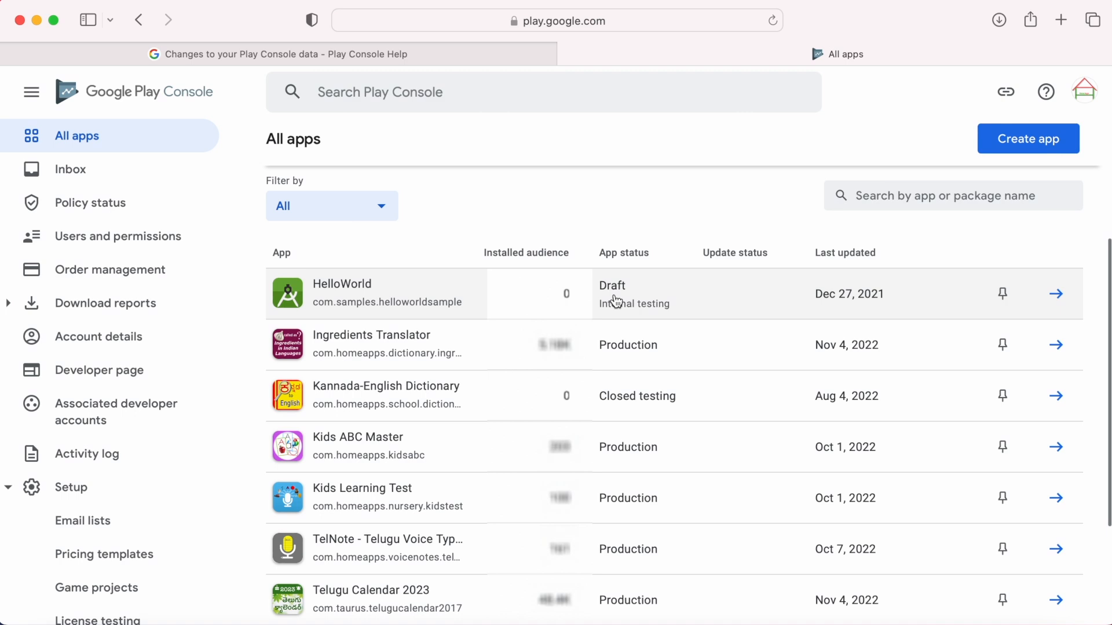
Step: Open Ingredients Translator's Setup > Advanced settings, collapsing the Release section on the way
{"action": "left_click", "coordinate": [331, 206]}
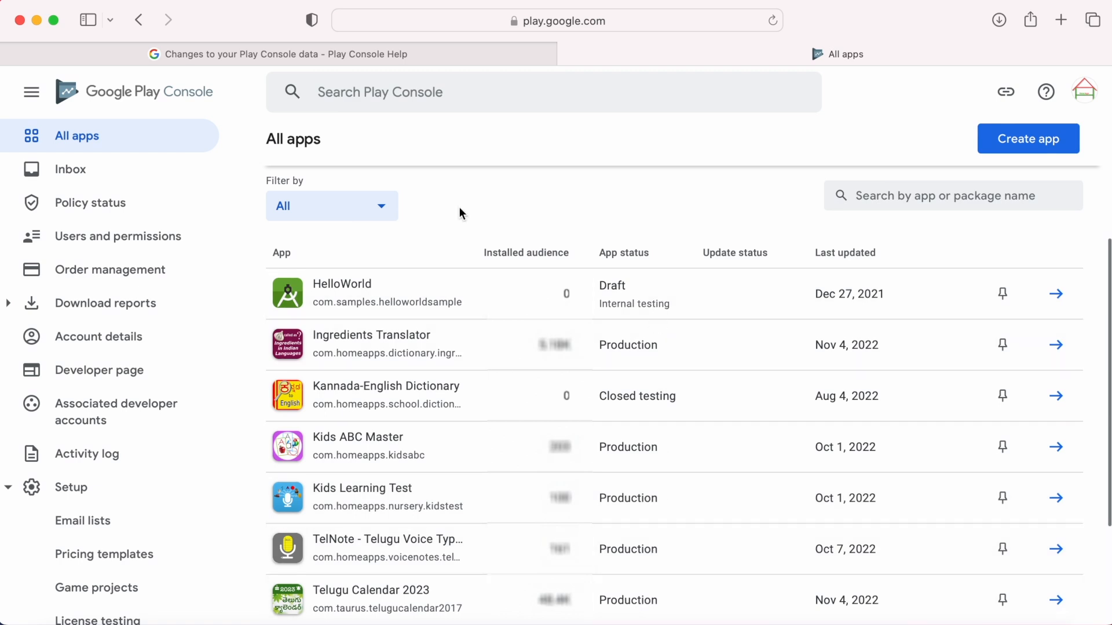
{"action": "mouse_move", "coordinate": [654, 360]}
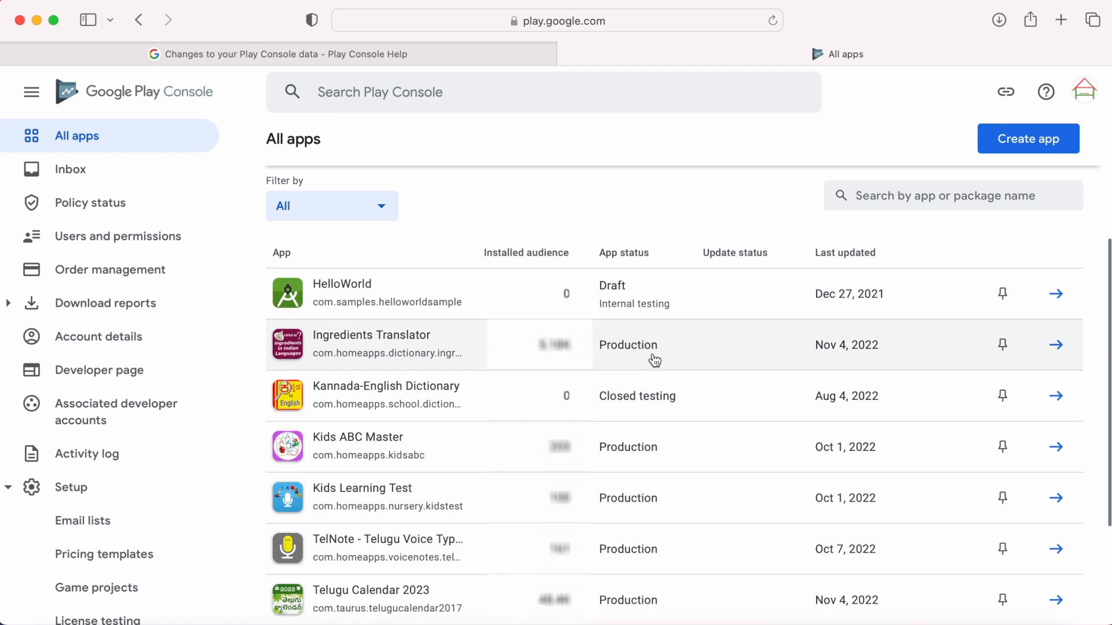
{"action": "mouse_move", "coordinate": [363, 341]}
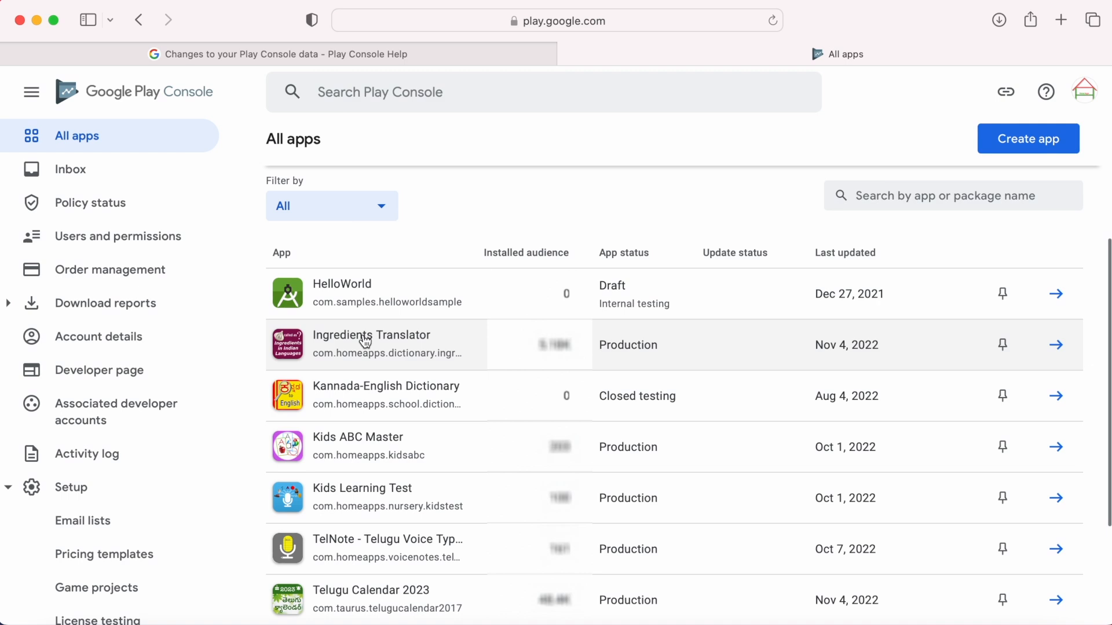
{"action": "left_click", "coordinate": [370, 344]}
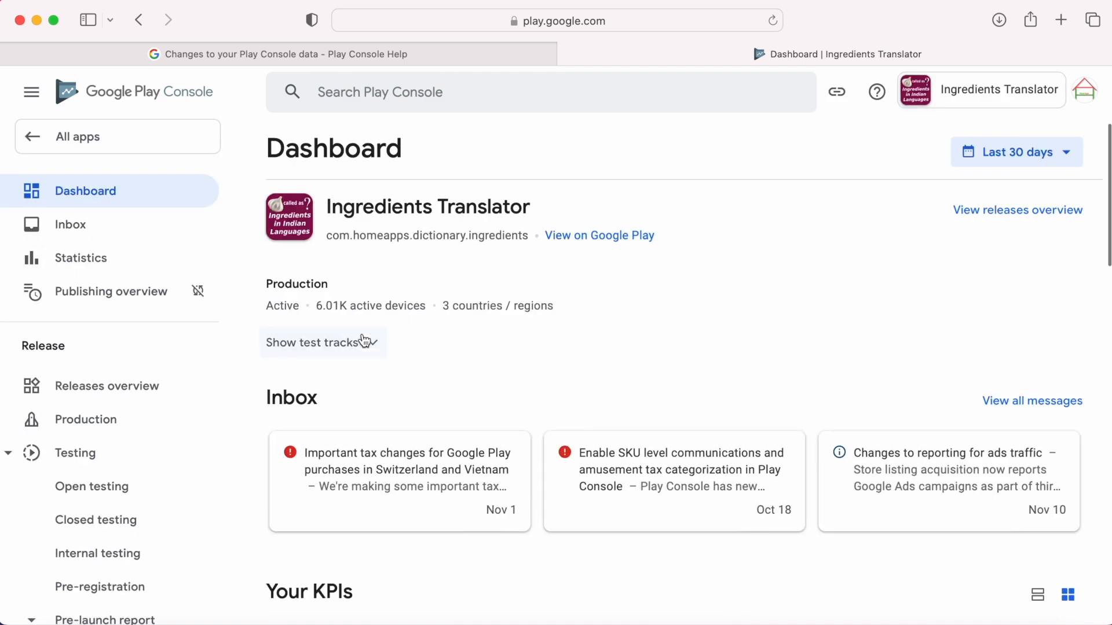
{"action": "mouse_move", "coordinate": [98, 552]}
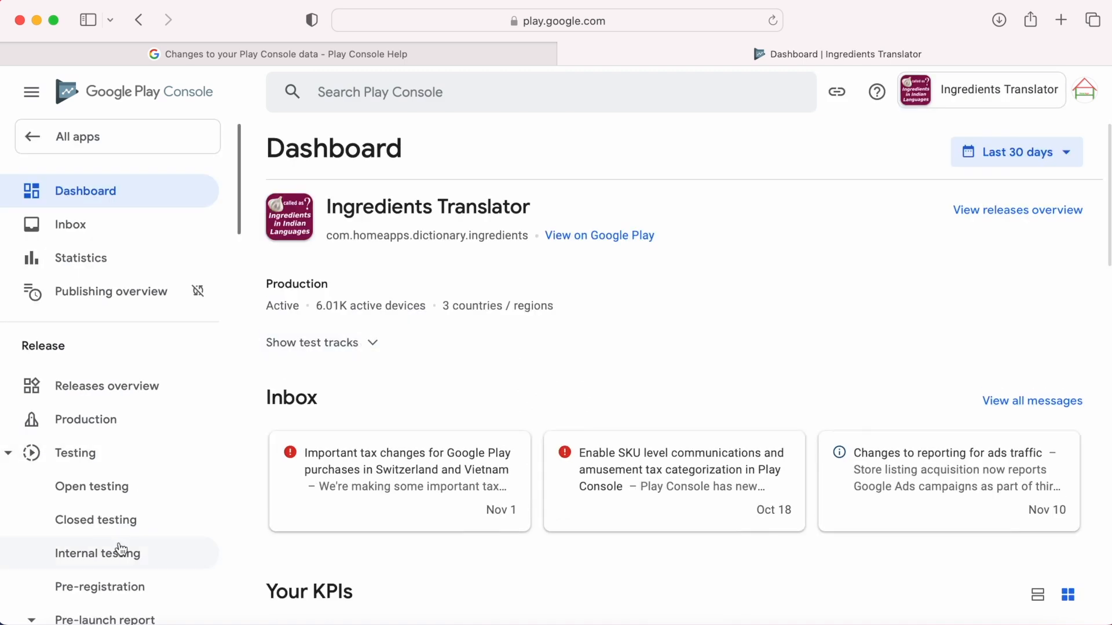
{"action": "left_click", "coordinate": [42, 346]}
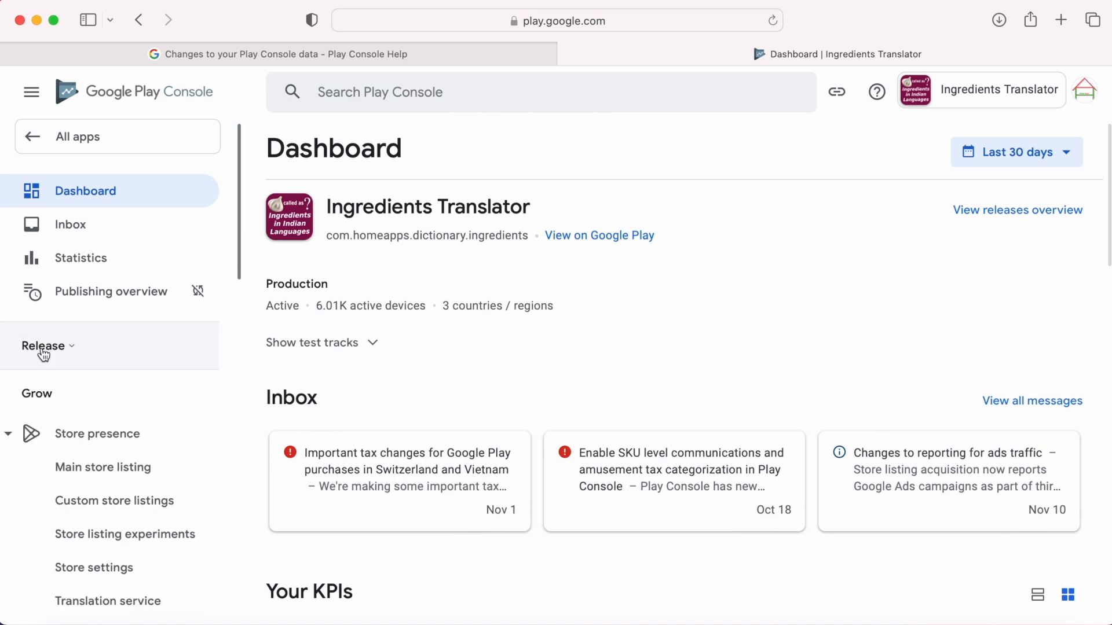
{"action": "scroll", "scroll_direction": "down", "scroll_amount": 3}
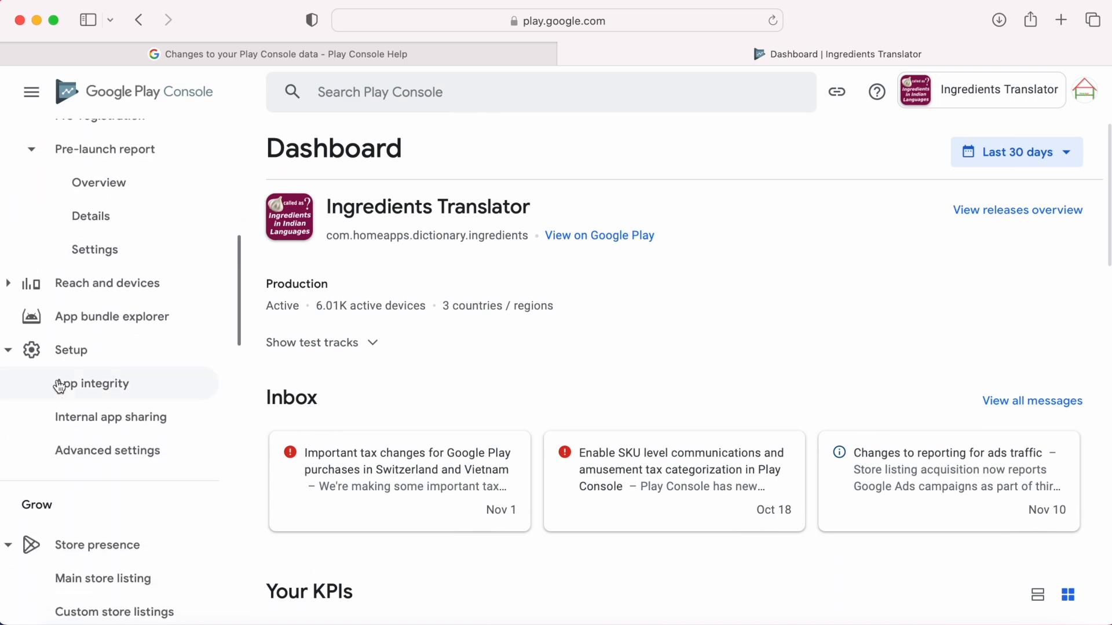
{"action": "left_click", "coordinate": [107, 451]}
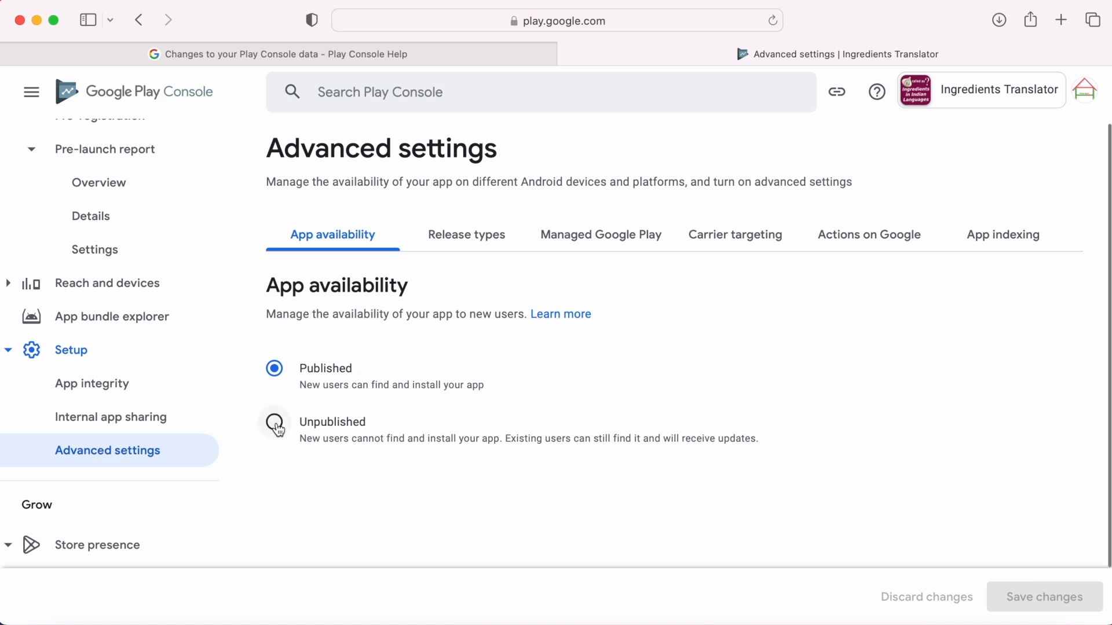
{"action": "mouse_move", "coordinate": [1017, 600]}
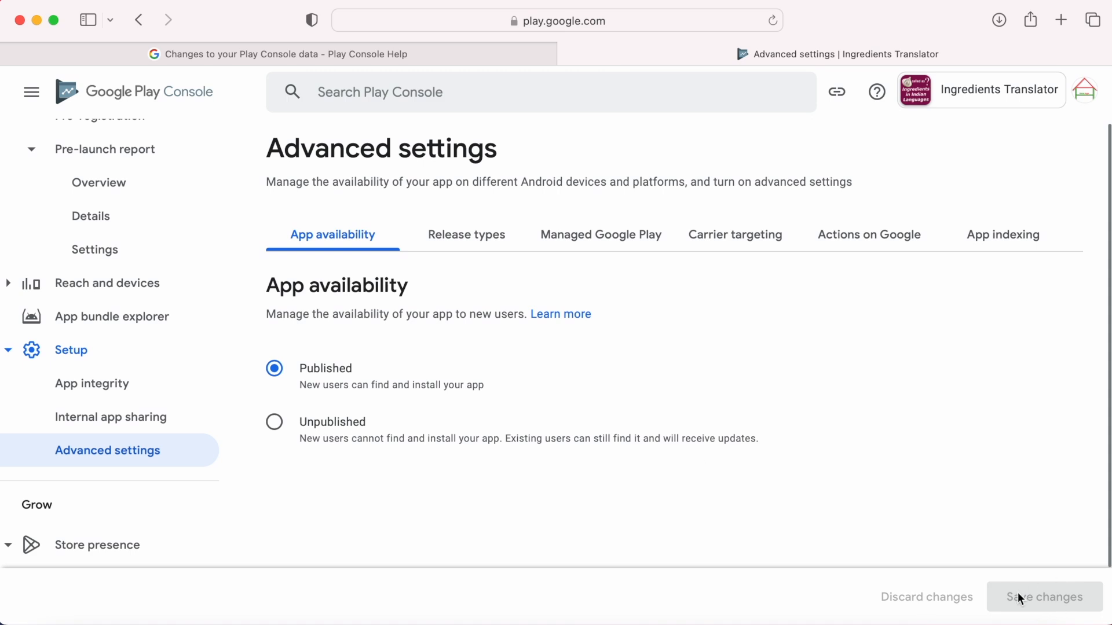
{"action": "mouse_move", "coordinate": [123, 316]}
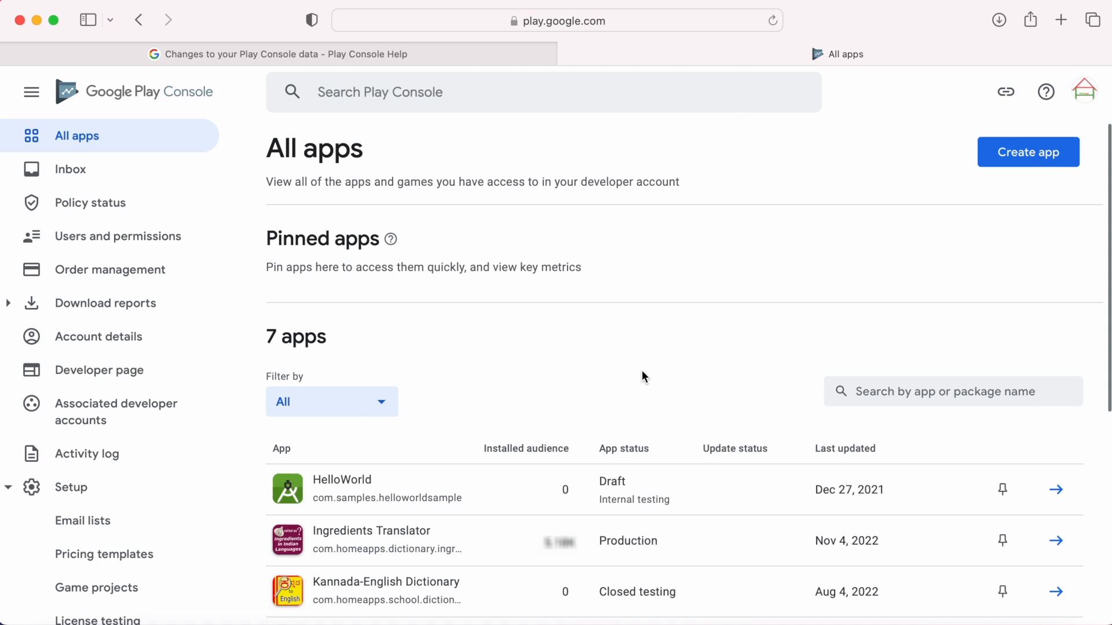
{"action": "mouse_move", "coordinate": [407, 587]}
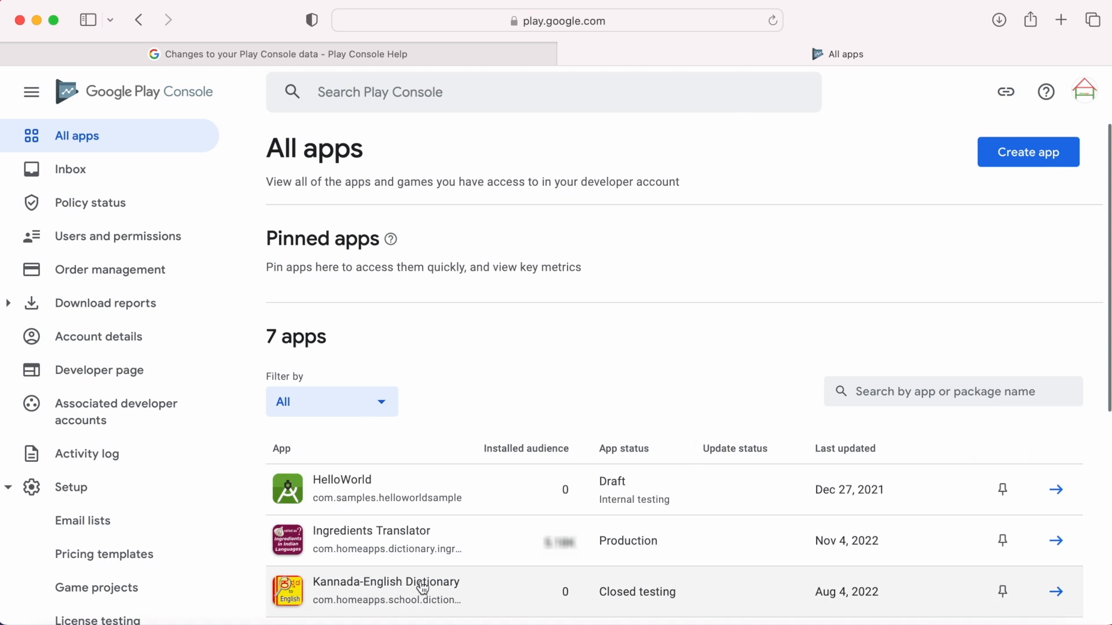
{"action": "mouse_move", "coordinate": [411, 588]}
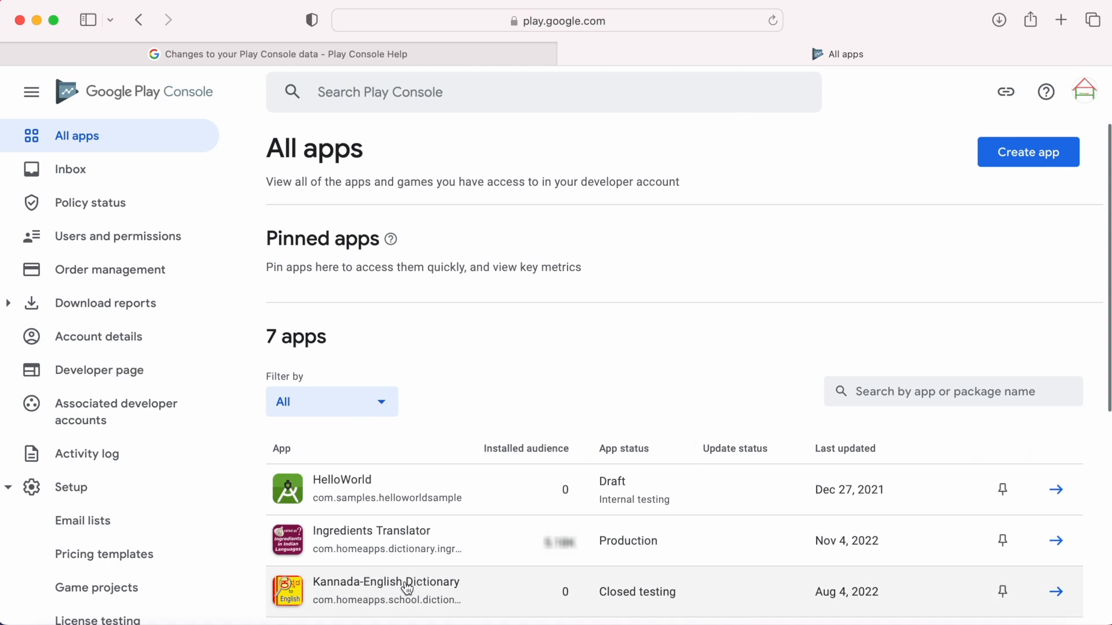
Step: Set Kannada-English Dictionary's availability to Unpublished, save, and confirm the unpublish
{"action": "left_click", "coordinate": [385, 592]}
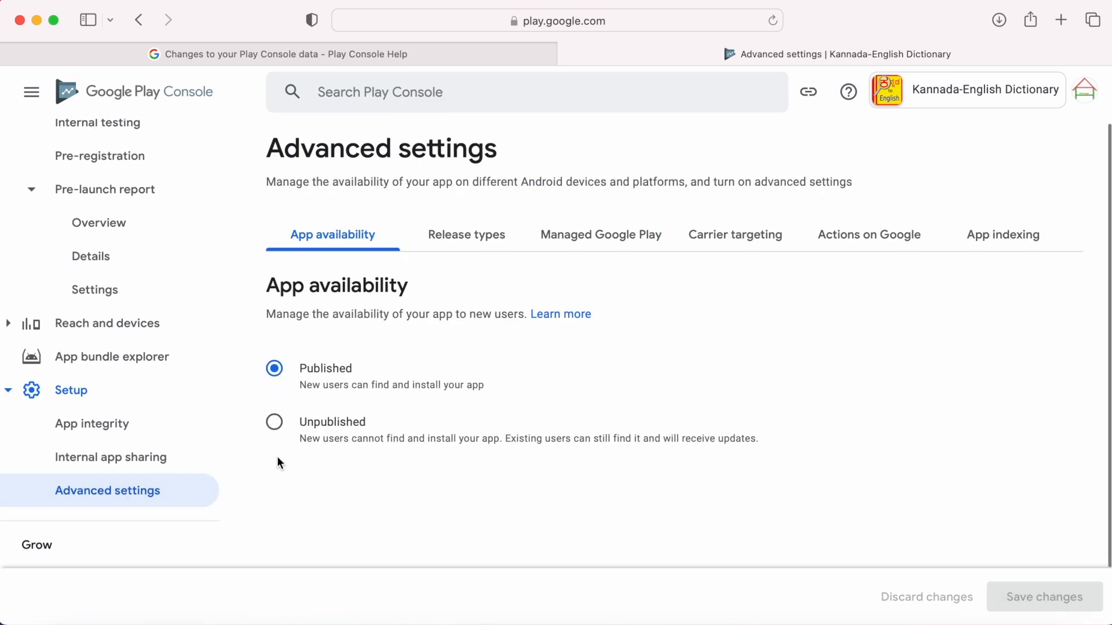
{"action": "left_click", "coordinate": [274, 421]}
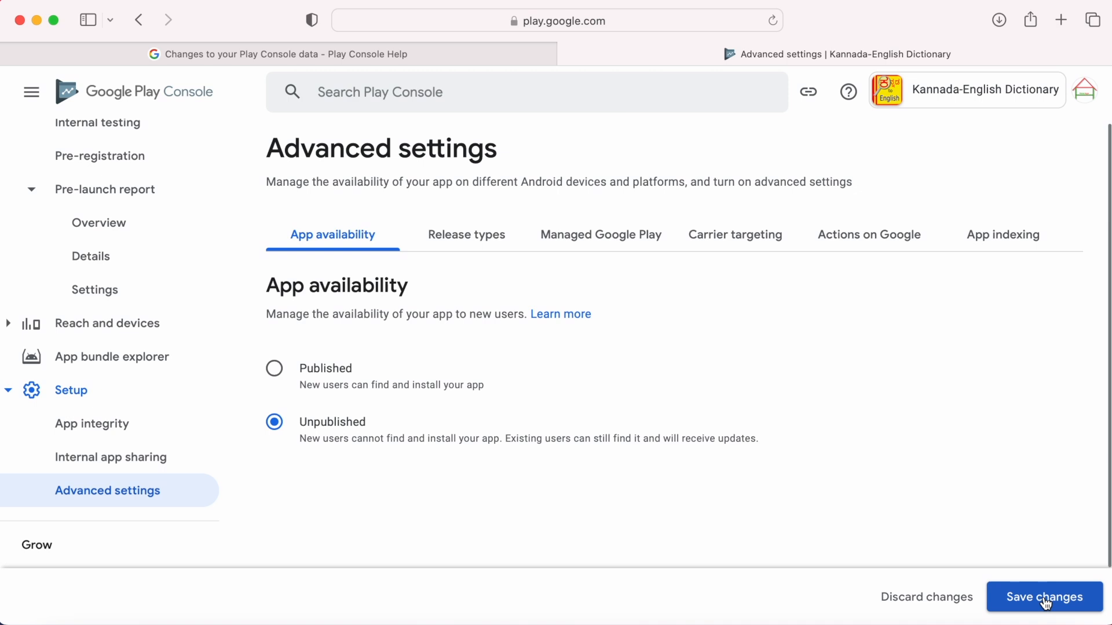
{"action": "left_click", "coordinate": [1044, 596]}
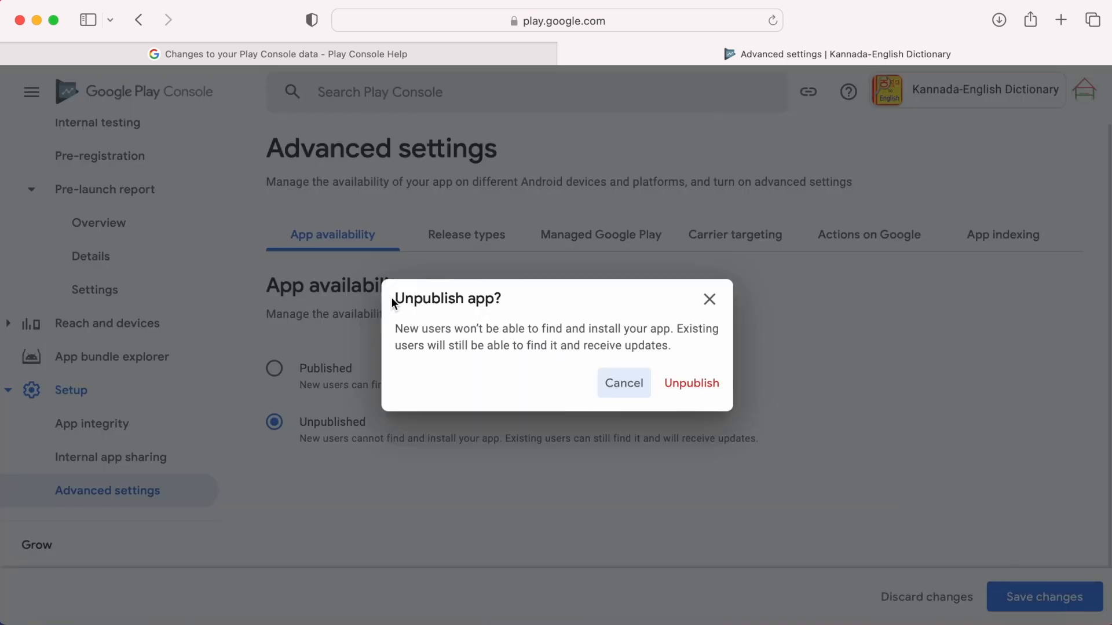
{"action": "mouse_move", "coordinate": [691, 356]}
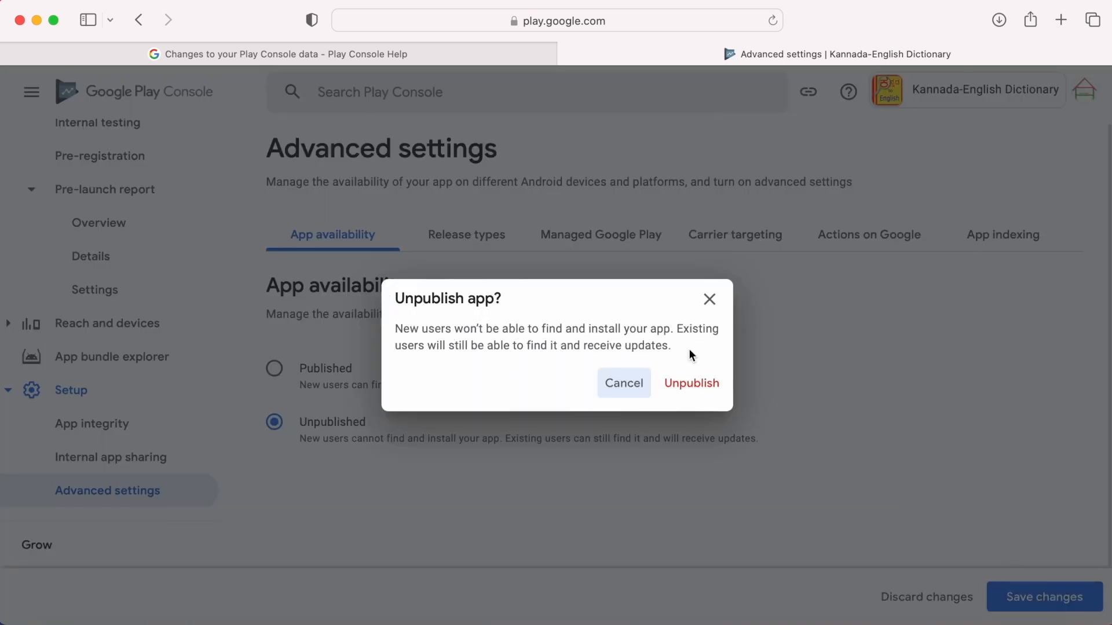
{"action": "left_click", "coordinate": [691, 382]}
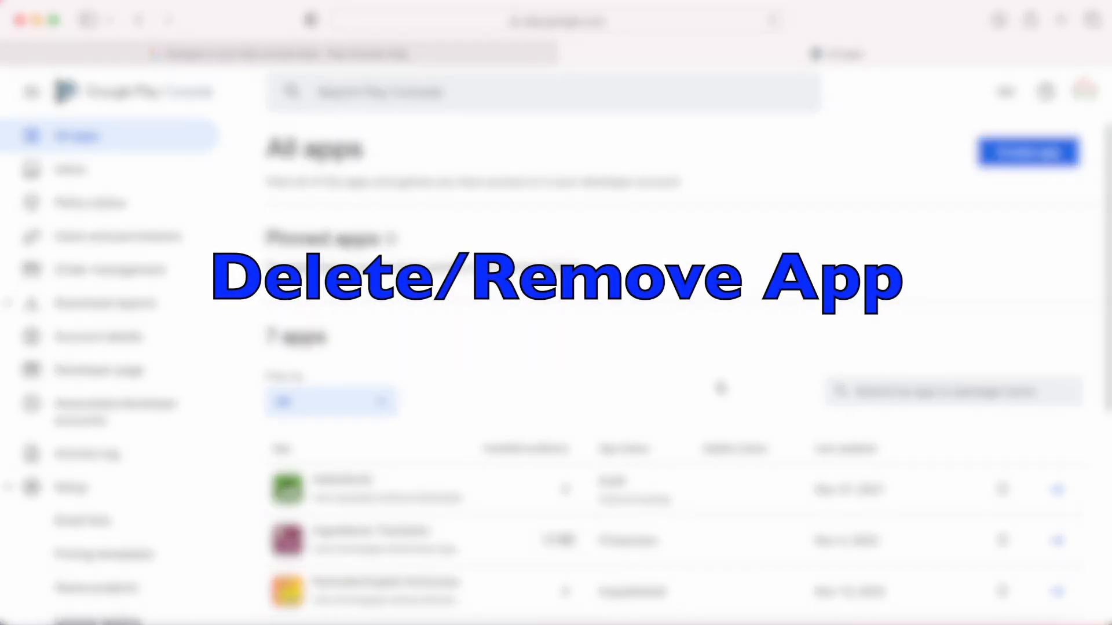
{"action": "left_click", "coordinate": [331, 401]}
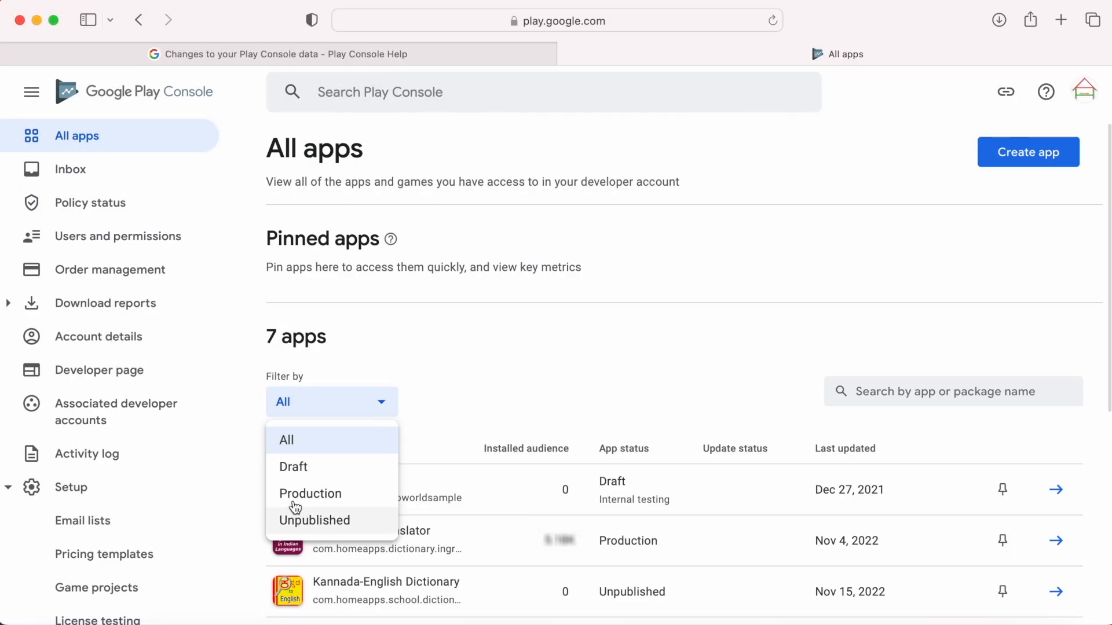
{"action": "left_click", "coordinate": [286, 439]}
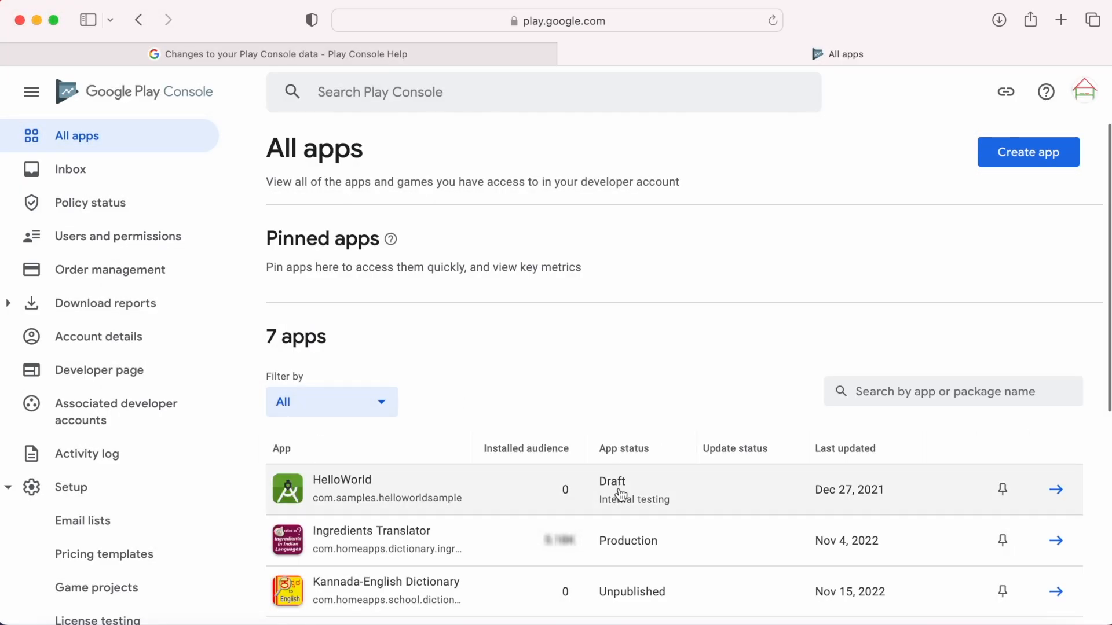
{"action": "mouse_move", "coordinate": [631, 491]}
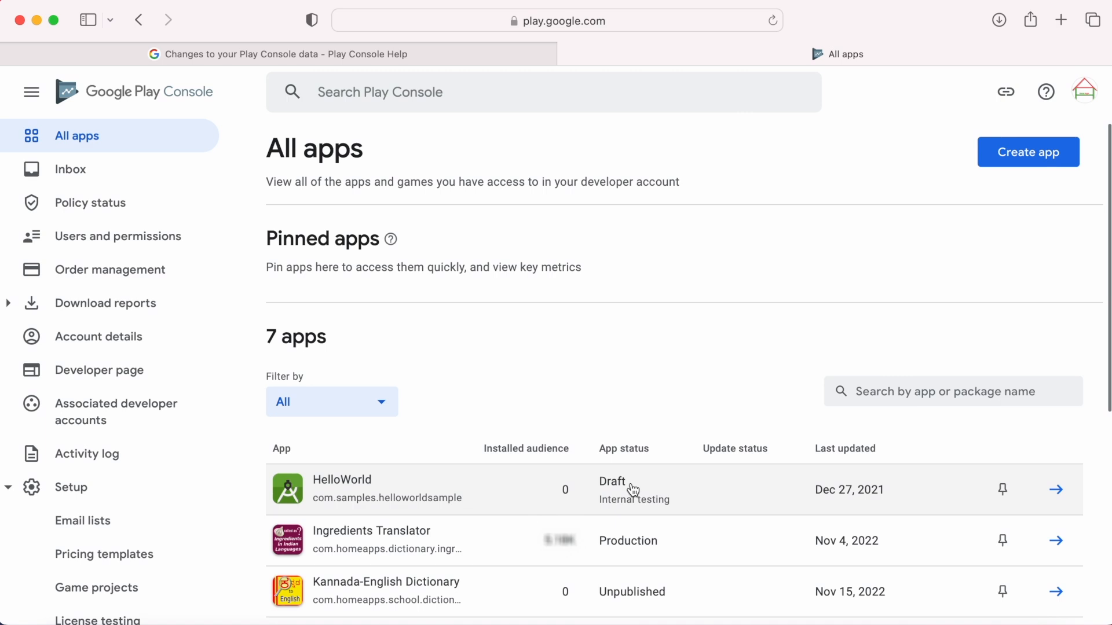
{"action": "mouse_move", "coordinate": [630, 491]}
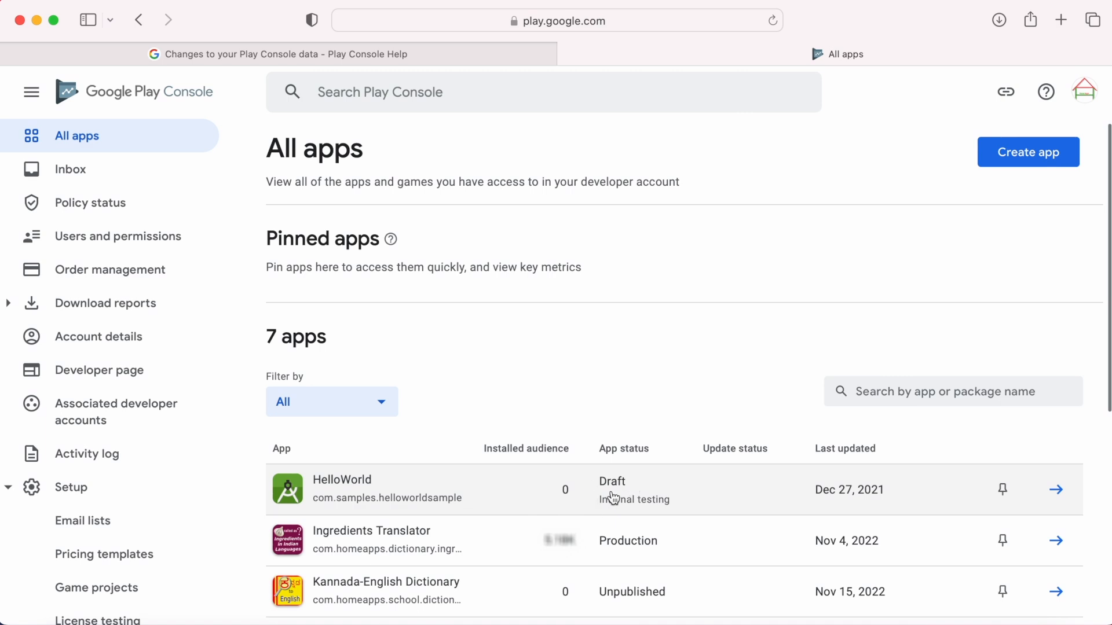
{"action": "mouse_move", "coordinate": [375, 57]}
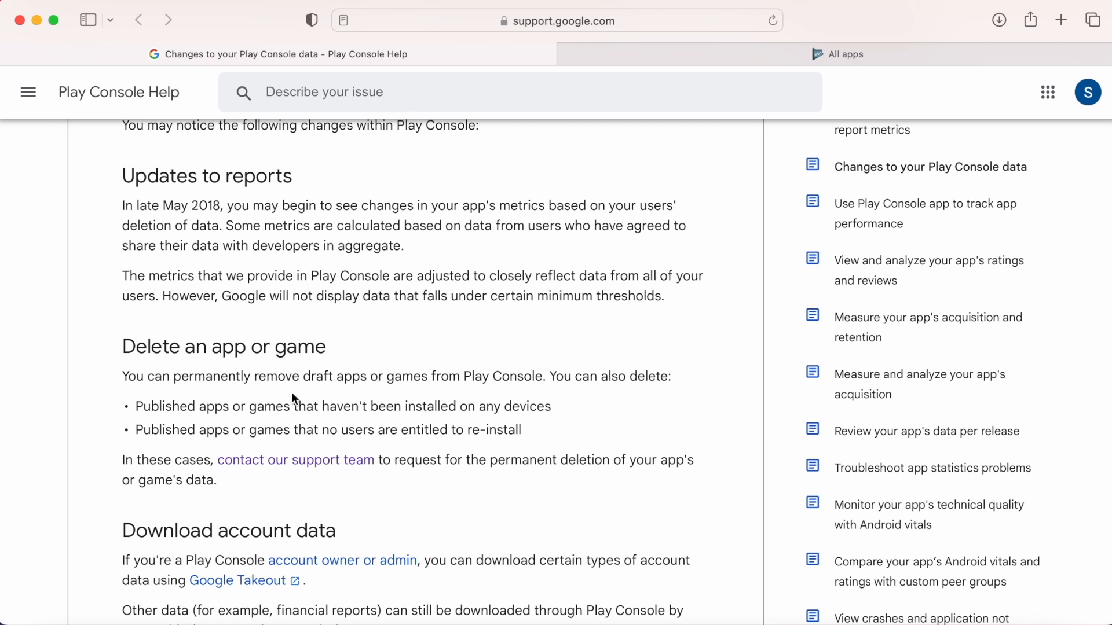
Step: Highlight the 'Delete an app or game' rule about apps no users can re-install
{"action": "triple_click", "coordinate": [224, 346]}
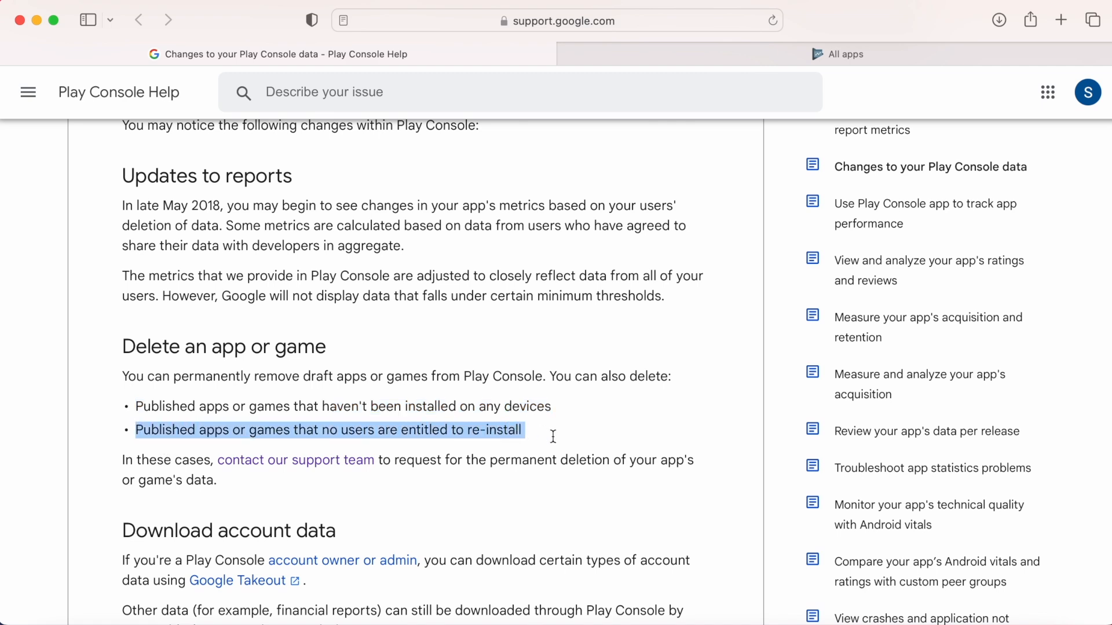
{"action": "mouse_move", "coordinate": [496, 468]}
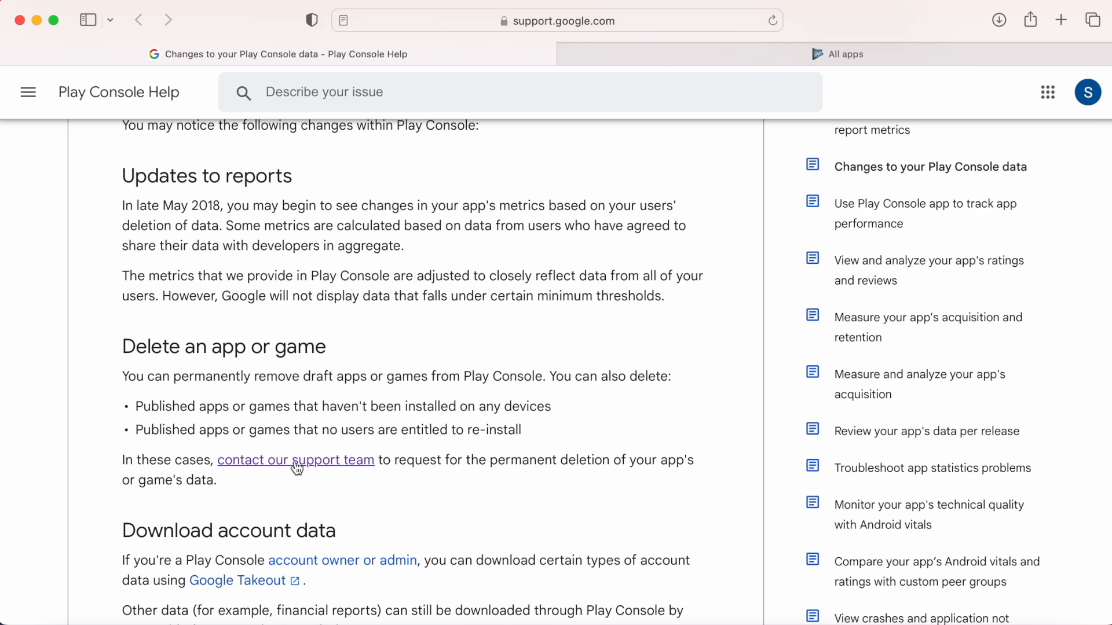
Step: Open the support contact form and enter Home Apps as the developer name
{"action": "left_click", "coordinate": [296, 459]}
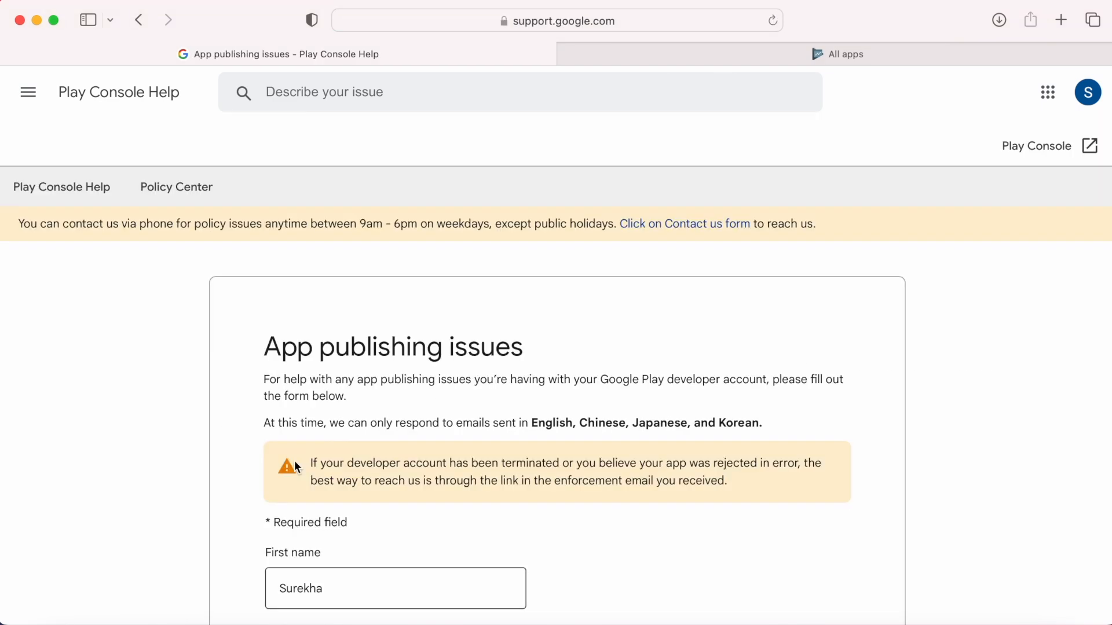
{"action": "scroll", "scroll_direction": "down", "scroll_amount": 3}
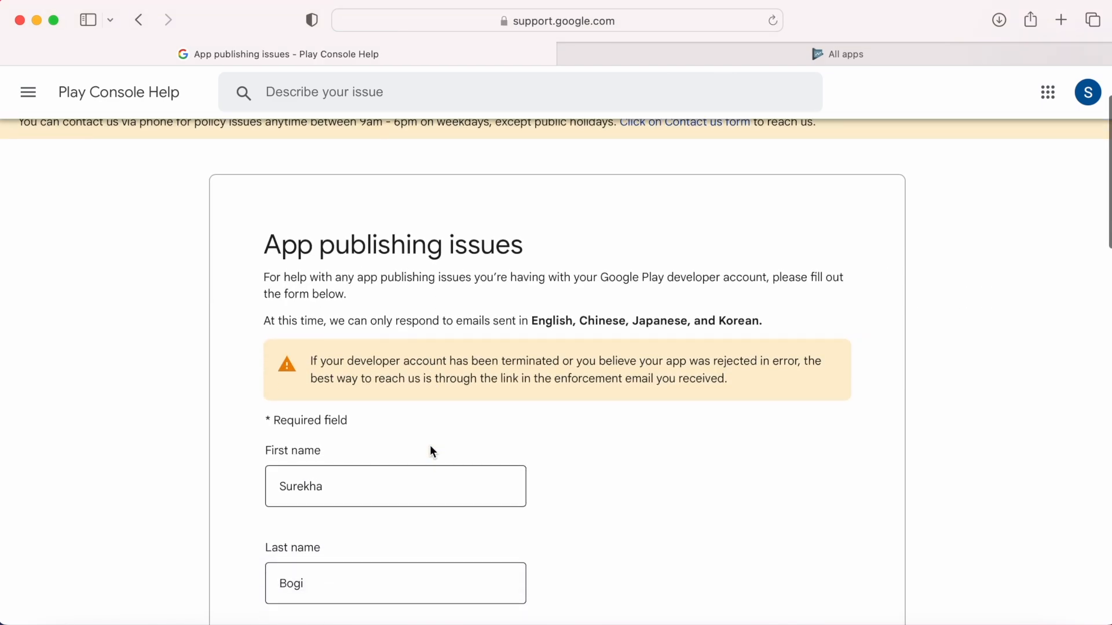
{"action": "scroll", "scroll_direction": "down", "scroll_amount": 3}
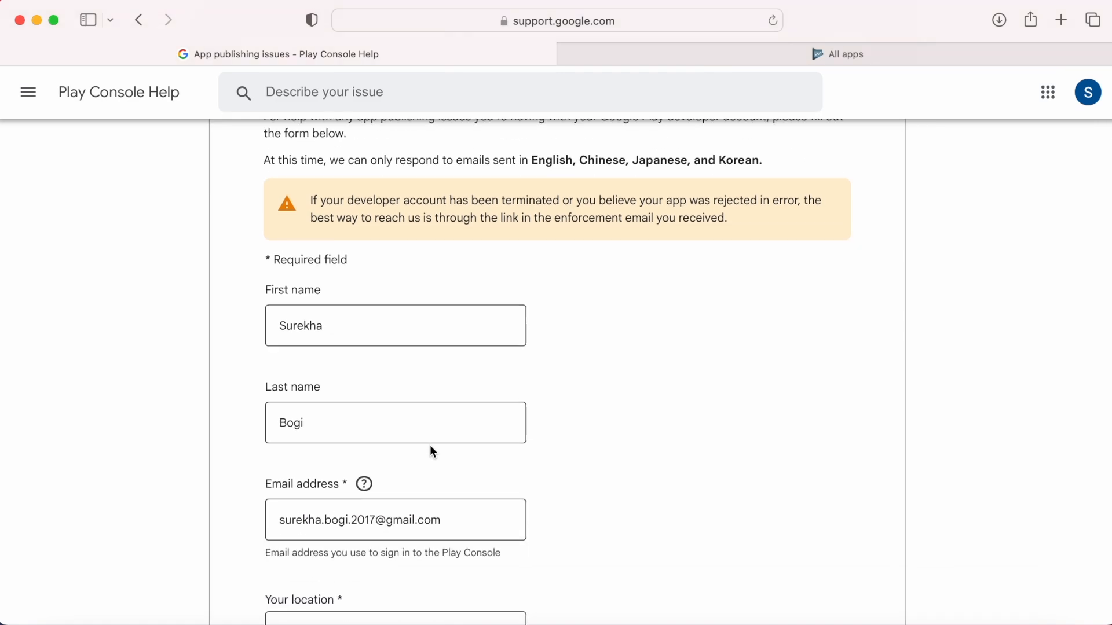
{"action": "scroll", "scroll_direction": "down", "scroll_amount": 3}
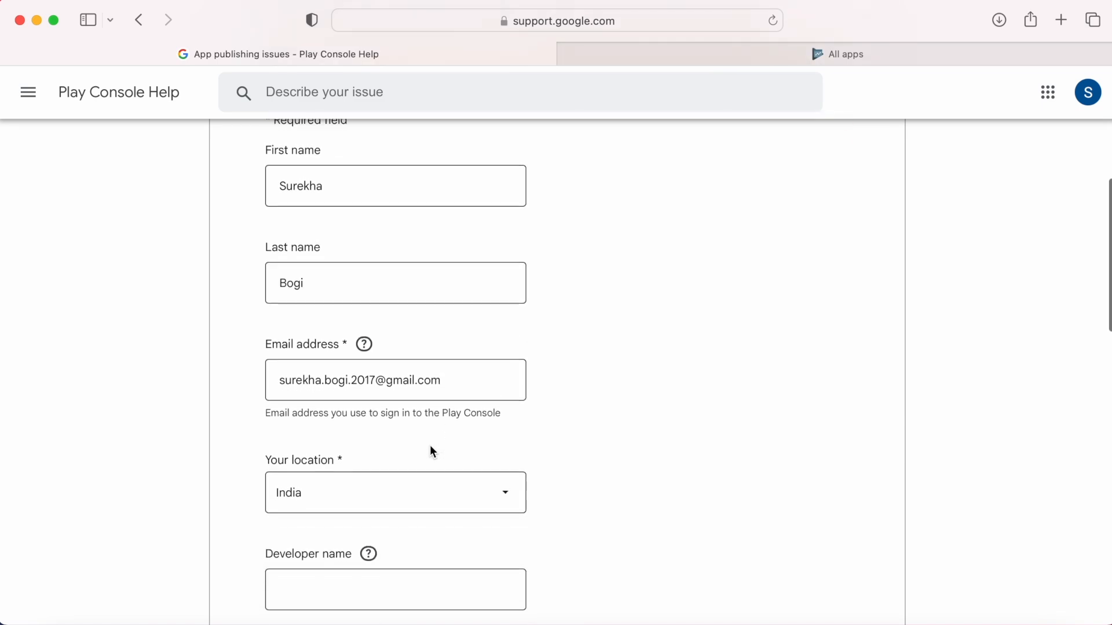
{"action": "scroll", "scroll_direction": "down", "scroll_amount": 3}
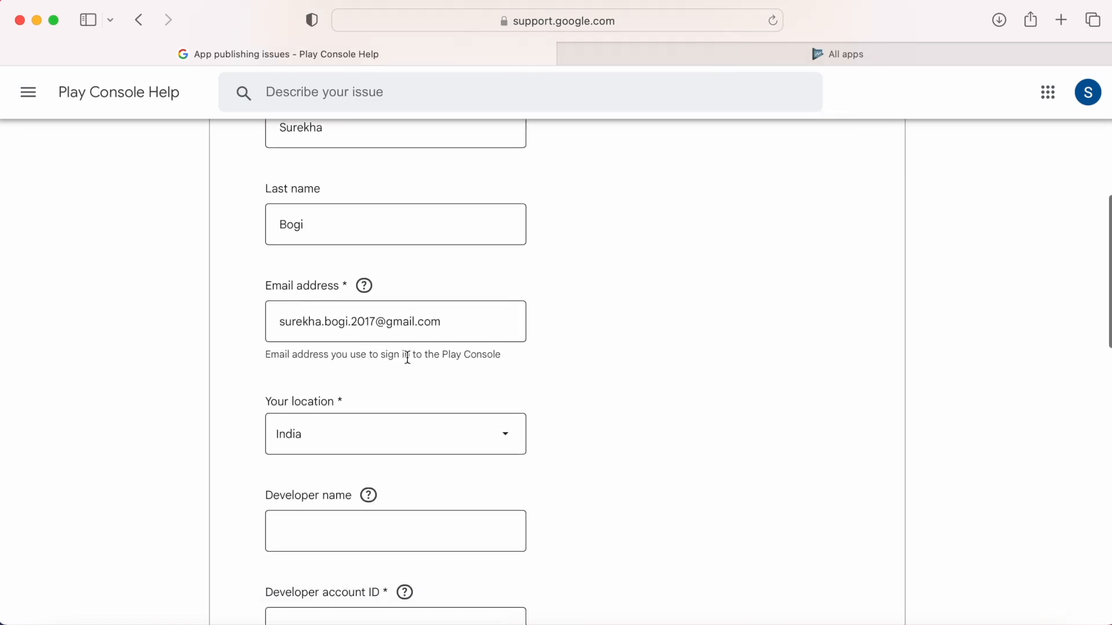
{"action": "scroll", "scroll_direction": "down", "scroll_amount": 3}
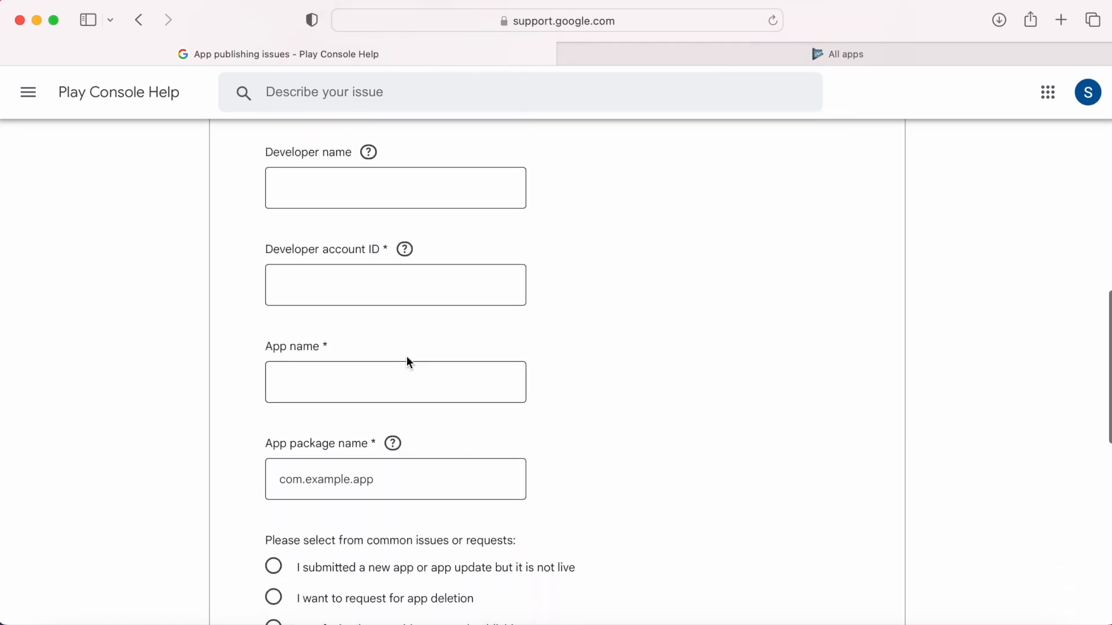
{"action": "type", "text": "Hoe"}
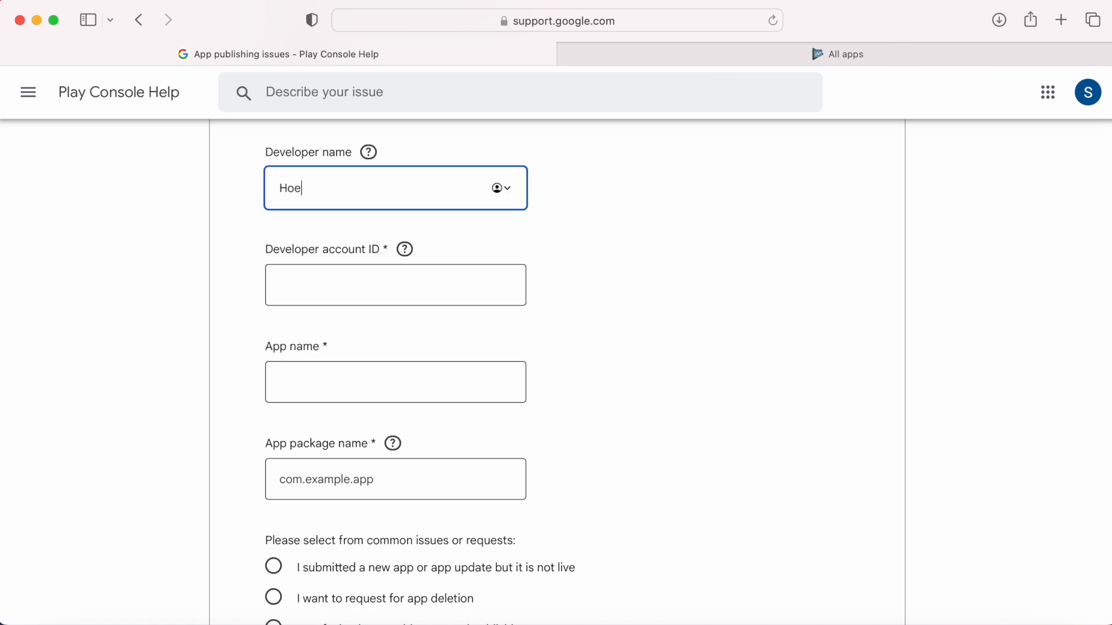
{"action": "type", "text": "Home Apps"}
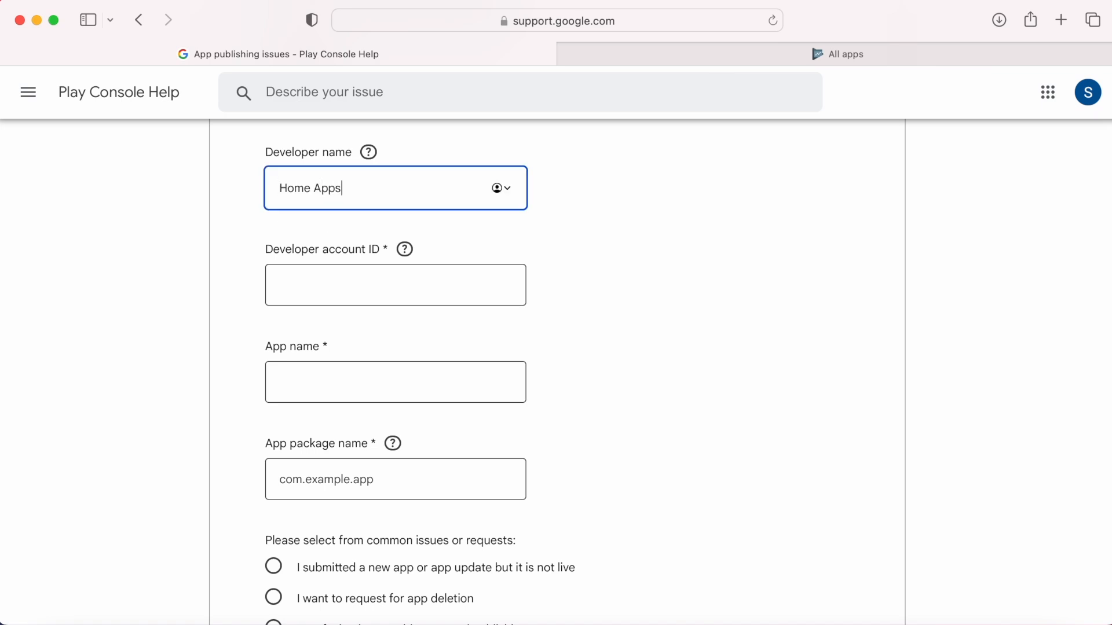
Step: Get the Home Apps developer account ID from the Play Console Account details page
{"action": "left_click", "coordinate": [395, 285]}
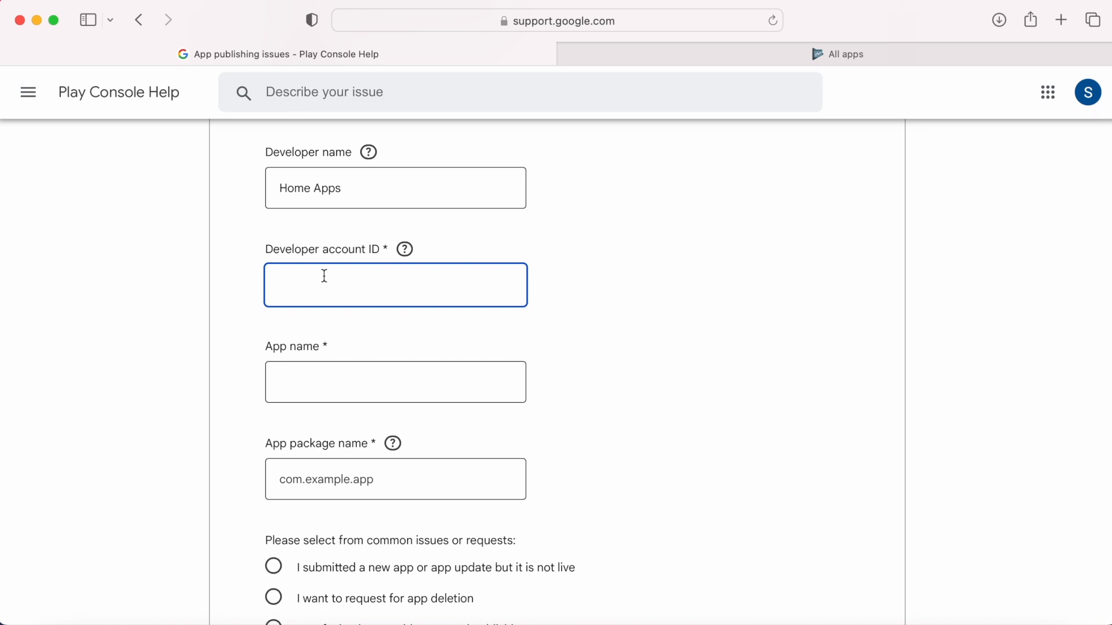
{"action": "left_click", "coordinate": [404, 248]}
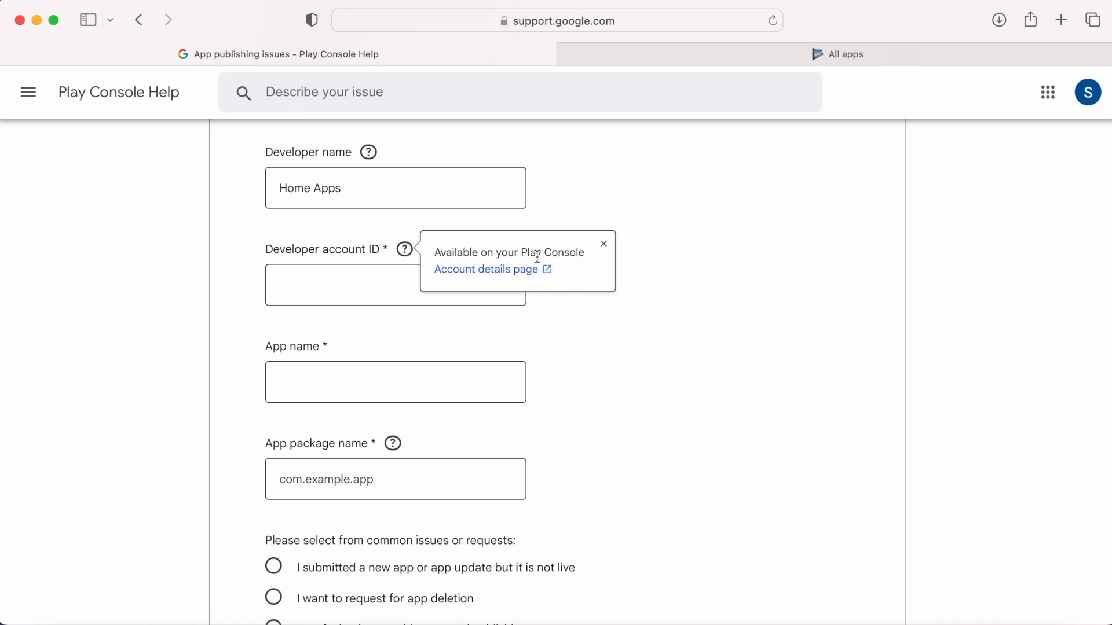
{"action": "left_click", "coordinate": [485, 268]}
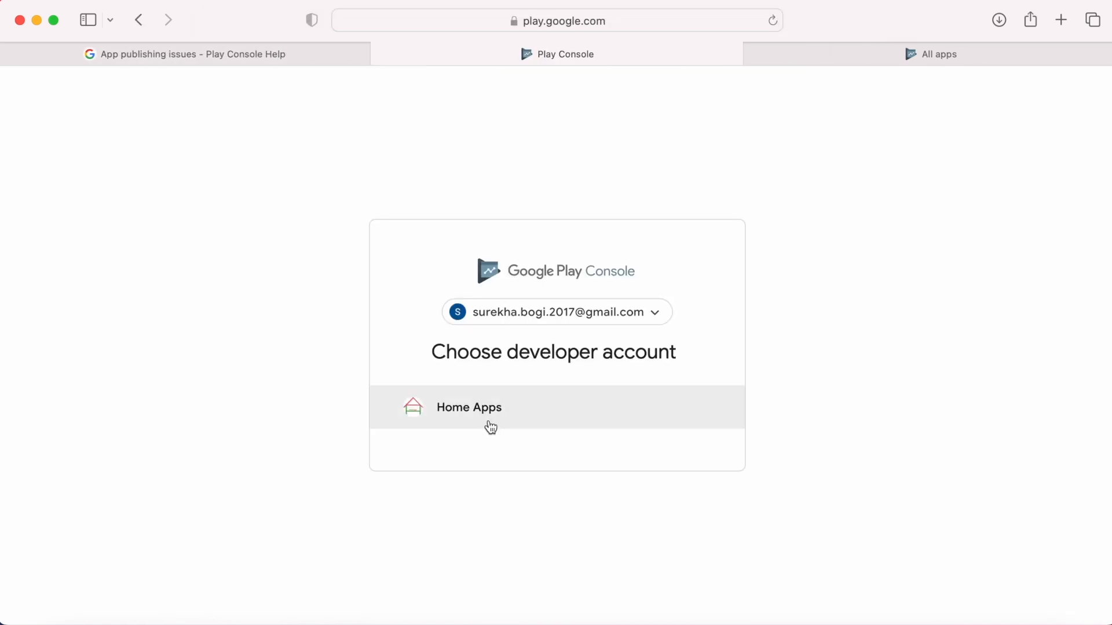
{"action": "left_click", "coordinate": [468, 407]}
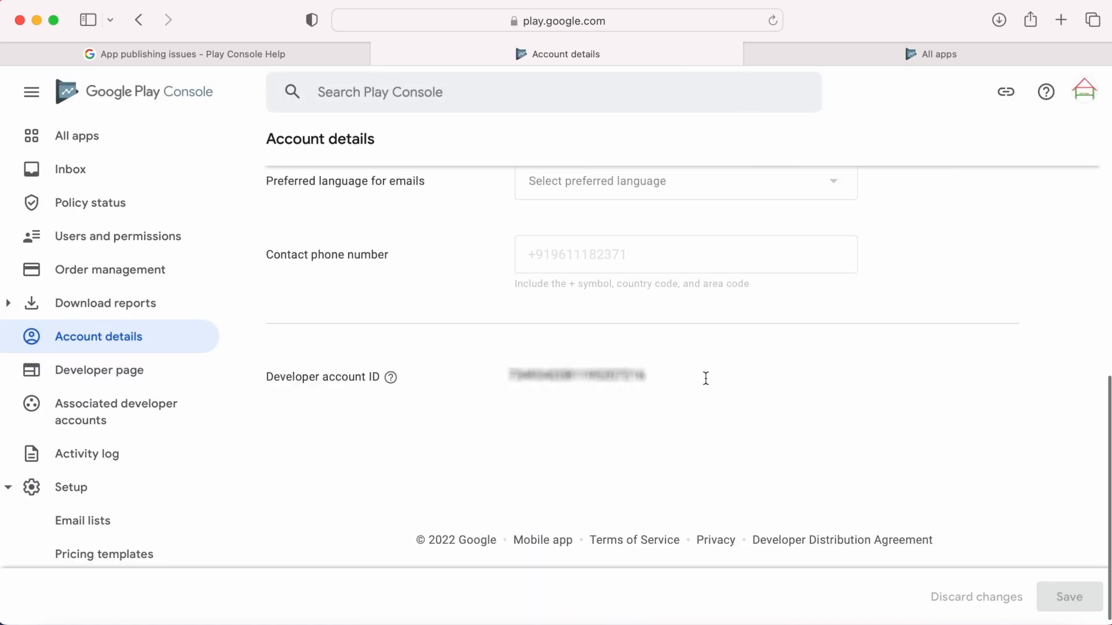
{"action": "mouse_move", "coordinate": [381, 54]}
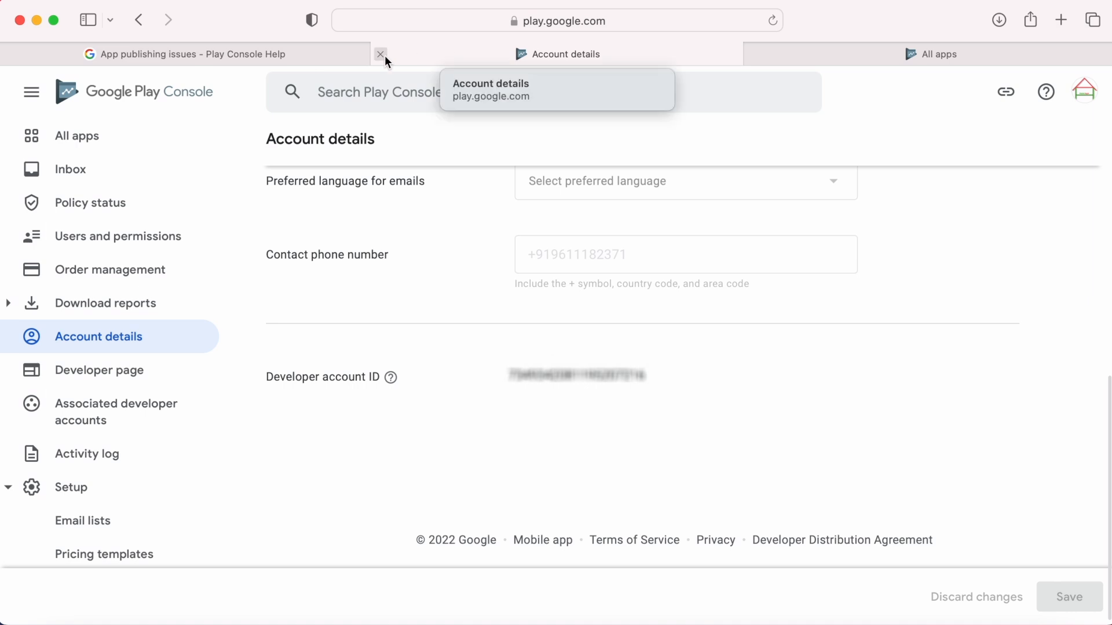
{"action": "left_click", "coordinate": [381, 54]}
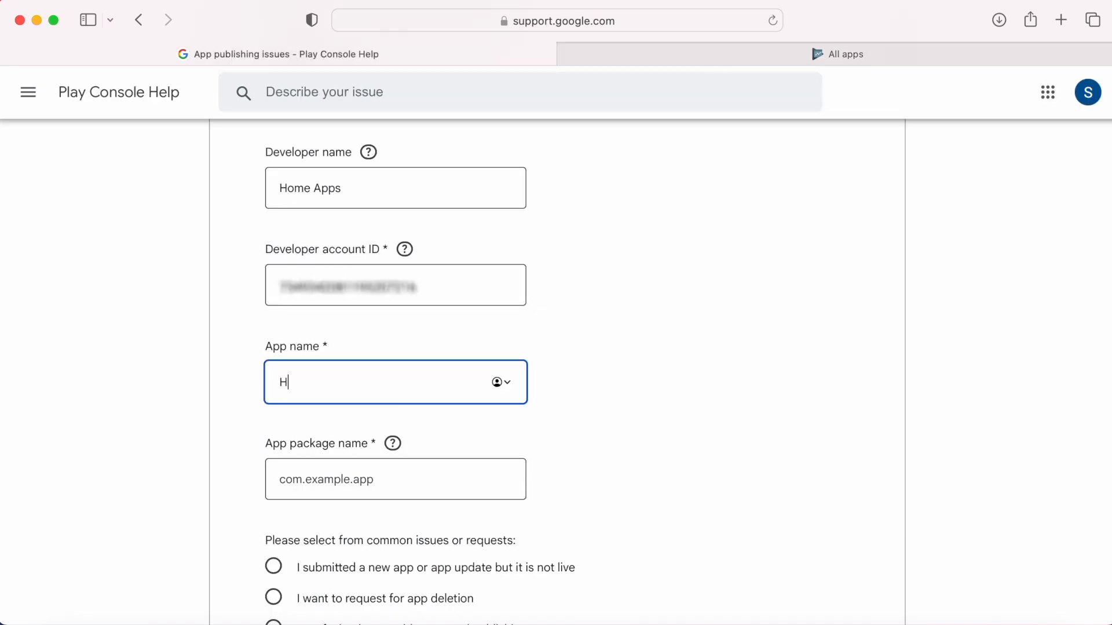
Step: Enter HelloWorld as app name and com.samples.helloworldsample as package name
{"action": "type", "text": "ello World"}
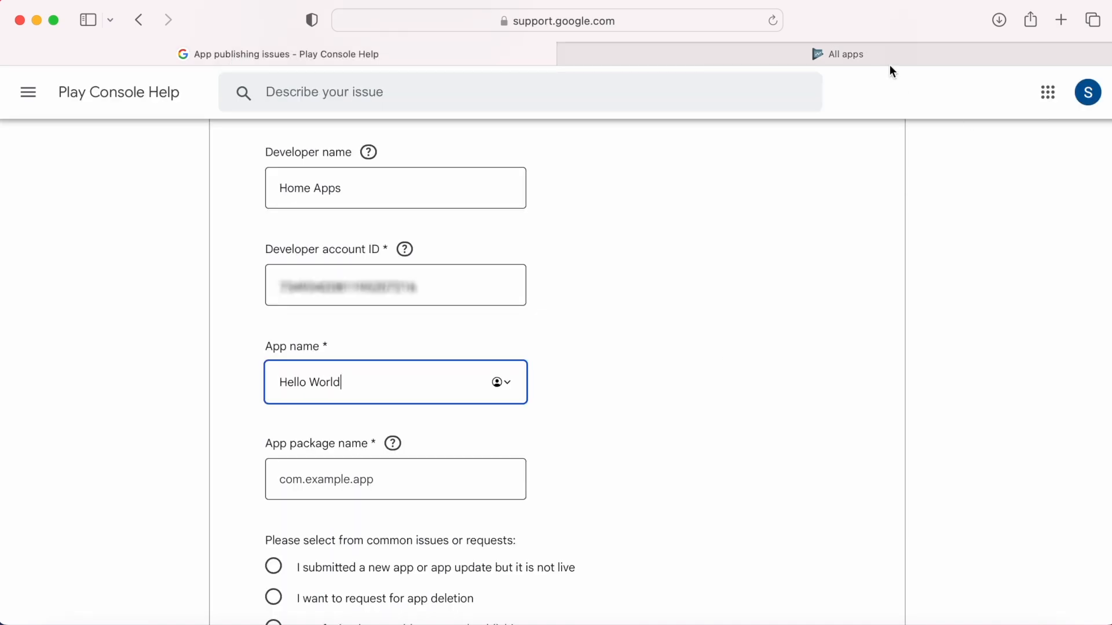
{"action": "left_click", "coordinate": [843, 54]}
{"action": "type", "text": "com.samples."}
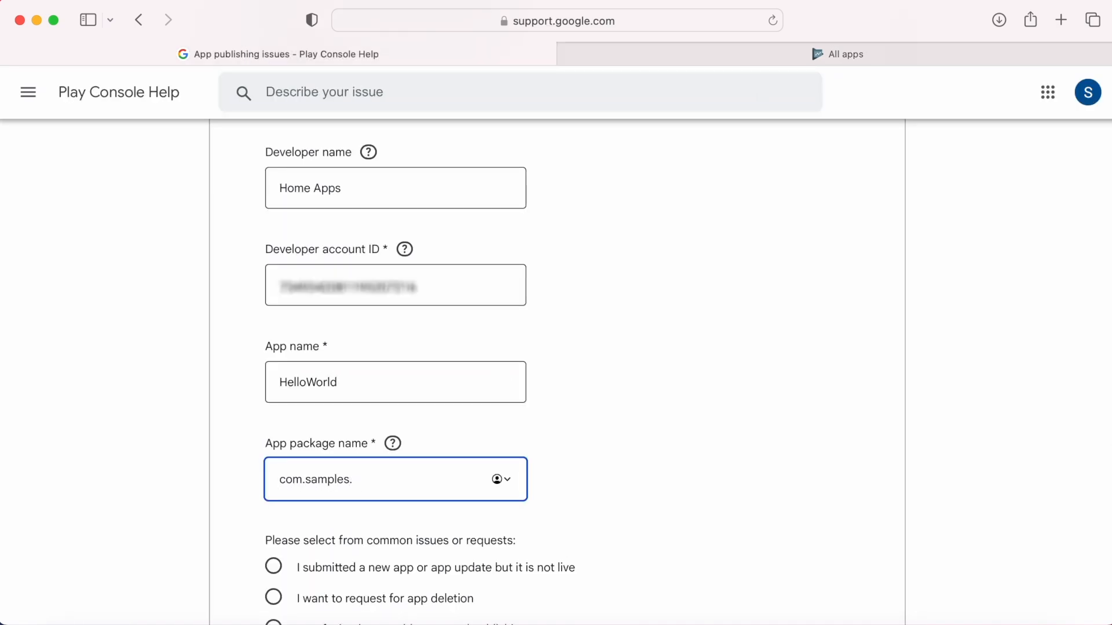
{"action": "type", "text": "helloworldsample"}
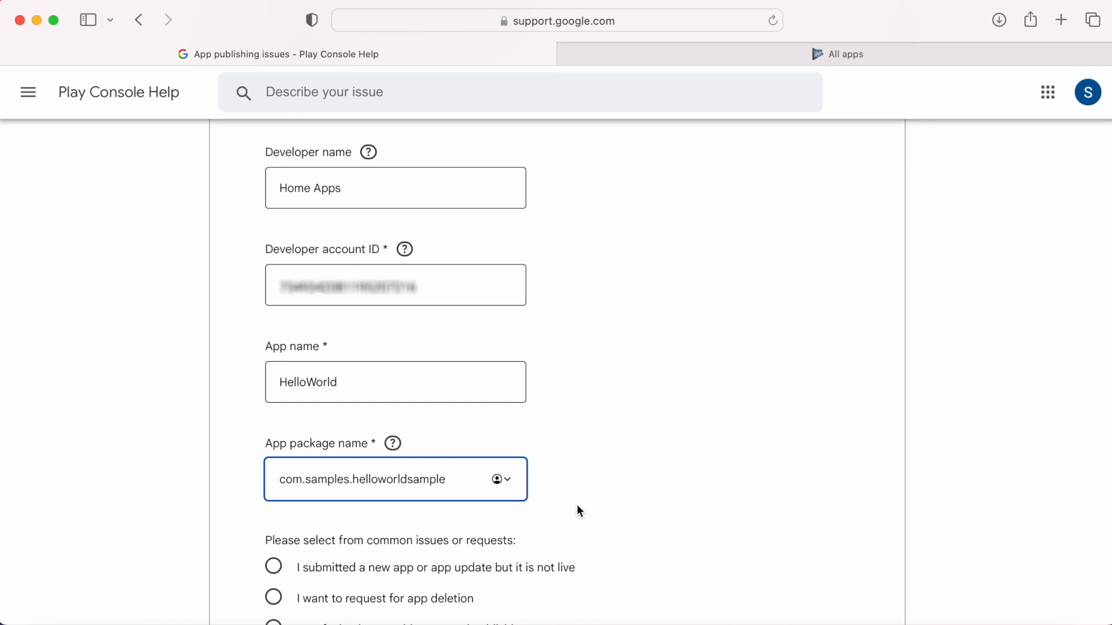
{"action": "scroll", "scroll_direction": "down", "scroll_amount": 3}
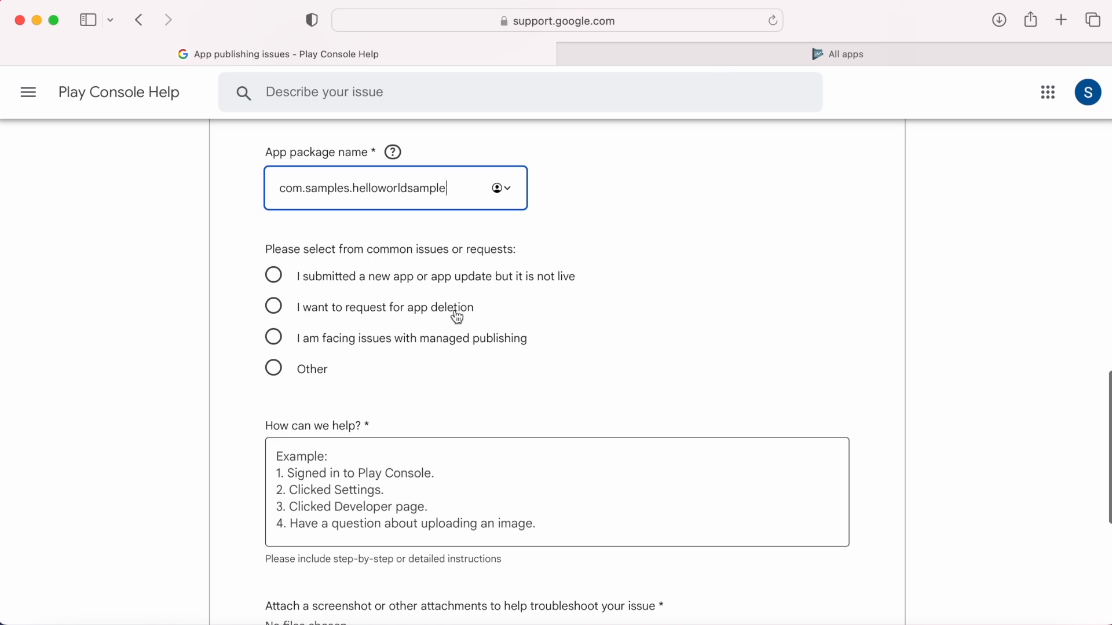
{"action": "left_click", "coordinate": [273, 306]}
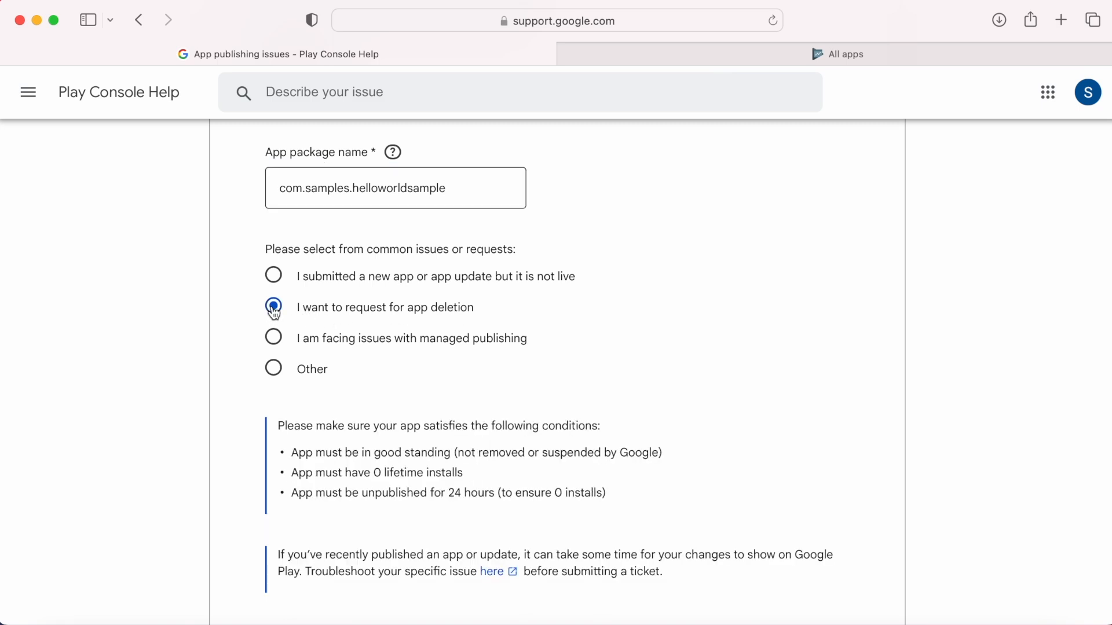
{"action": "scroll", "scroll_direction": "down", "scroll_amount": 3}
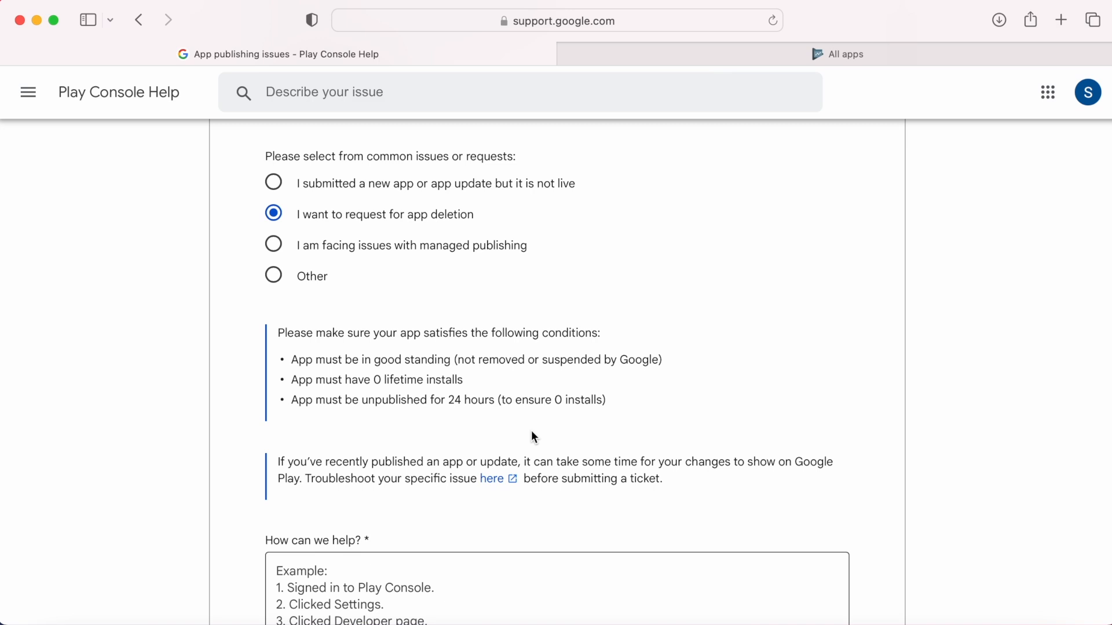
{"action": "mouse_move", "coordinate": [308, 375]}
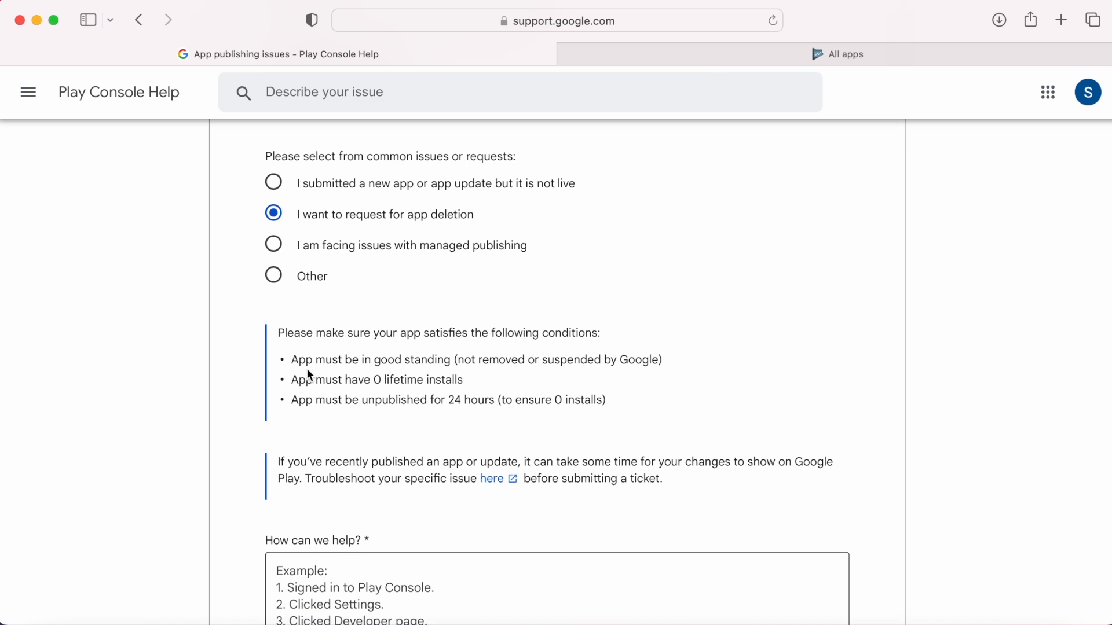
{"action": "mouse_move", "coordinate": [292, 364]}
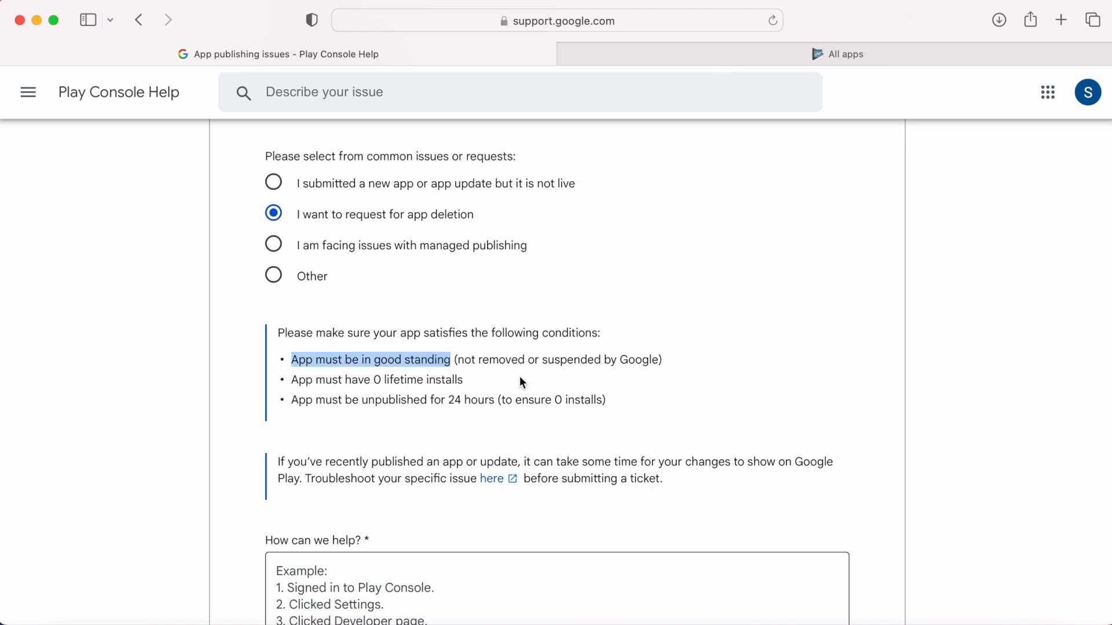
{"action": "mouse_move", "coordinate": [513, 385]}
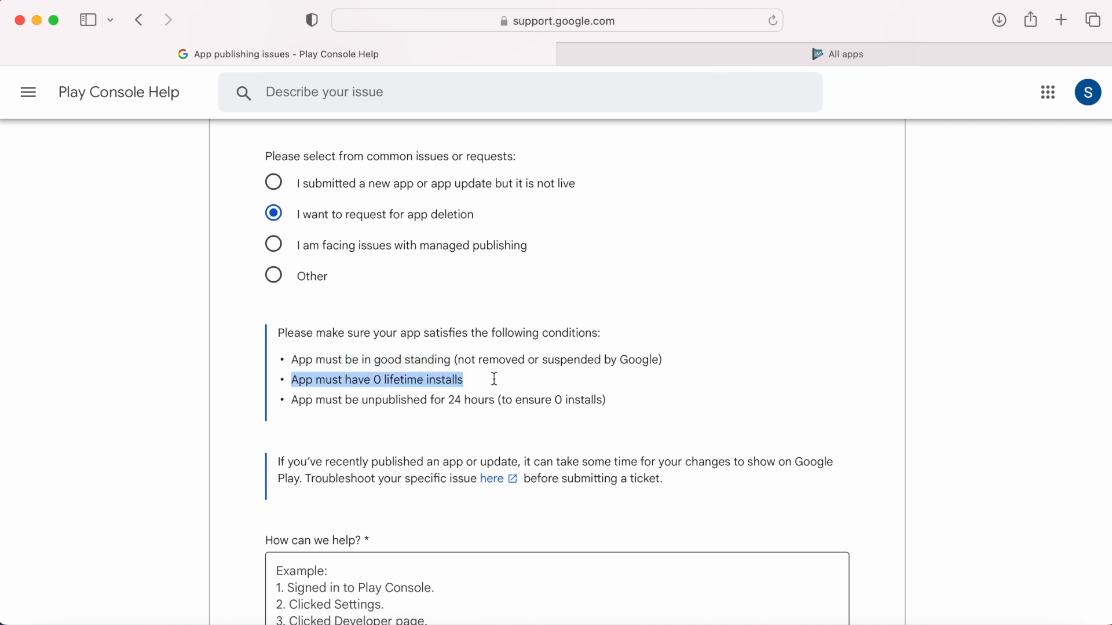
{"action": "left_click", "coordinate": [347, 443]}
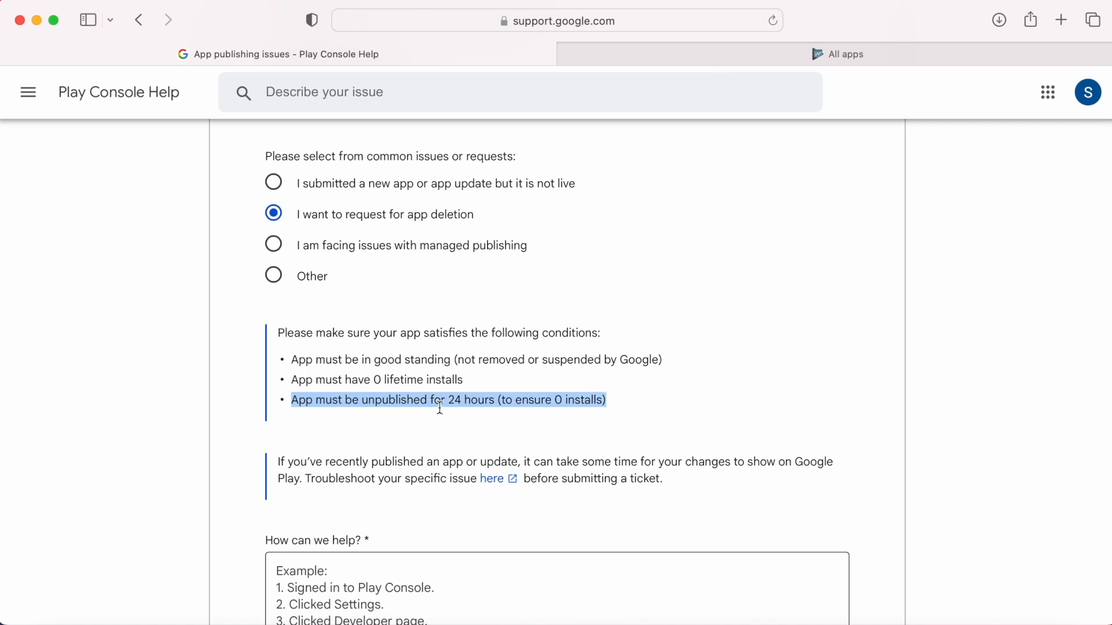
{"action": "scroll", "scroll_direction": "down", "scroll_amount": 3}
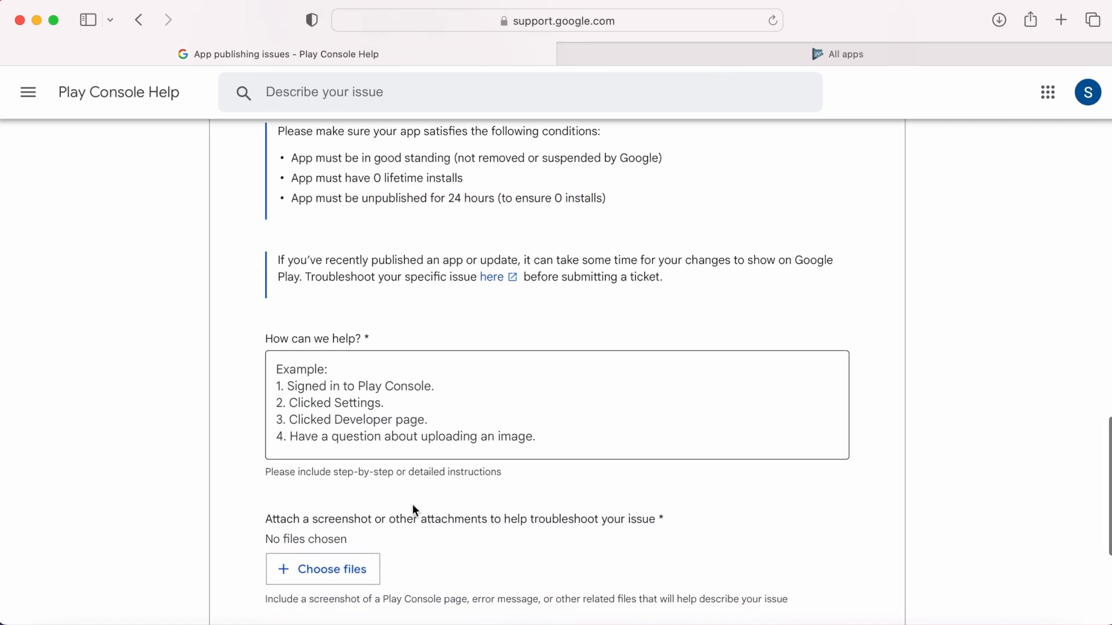
Step: Write the draft app deletion request and try submitting, which flags the missing attachment
{"action": "type", "text": "Request to delye"}
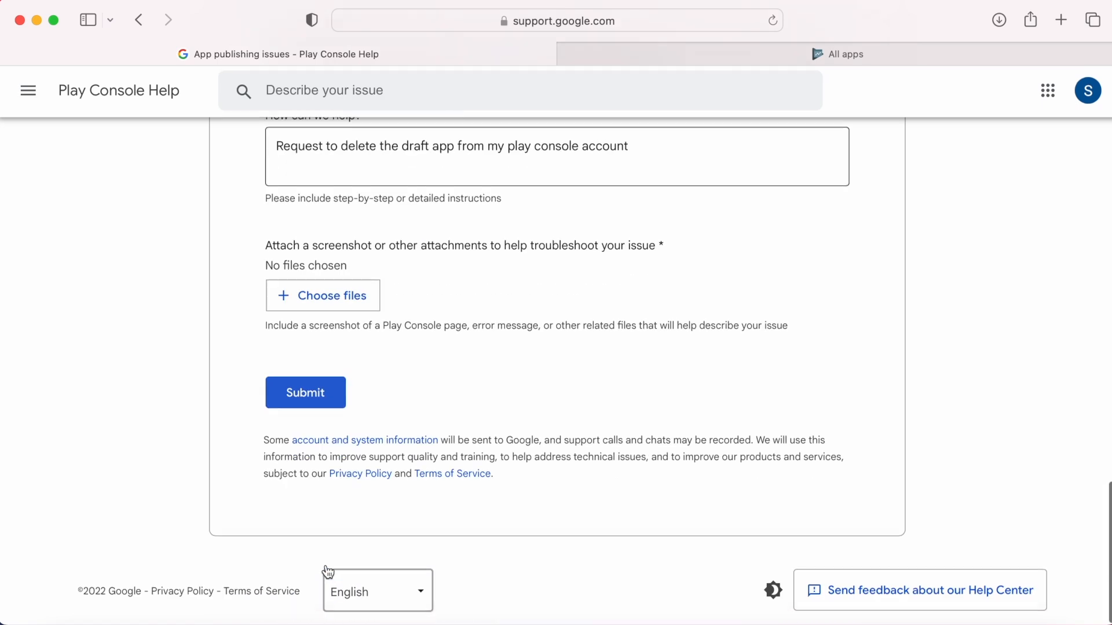
{"action": "left_click", "coordinate": [305, 392]}
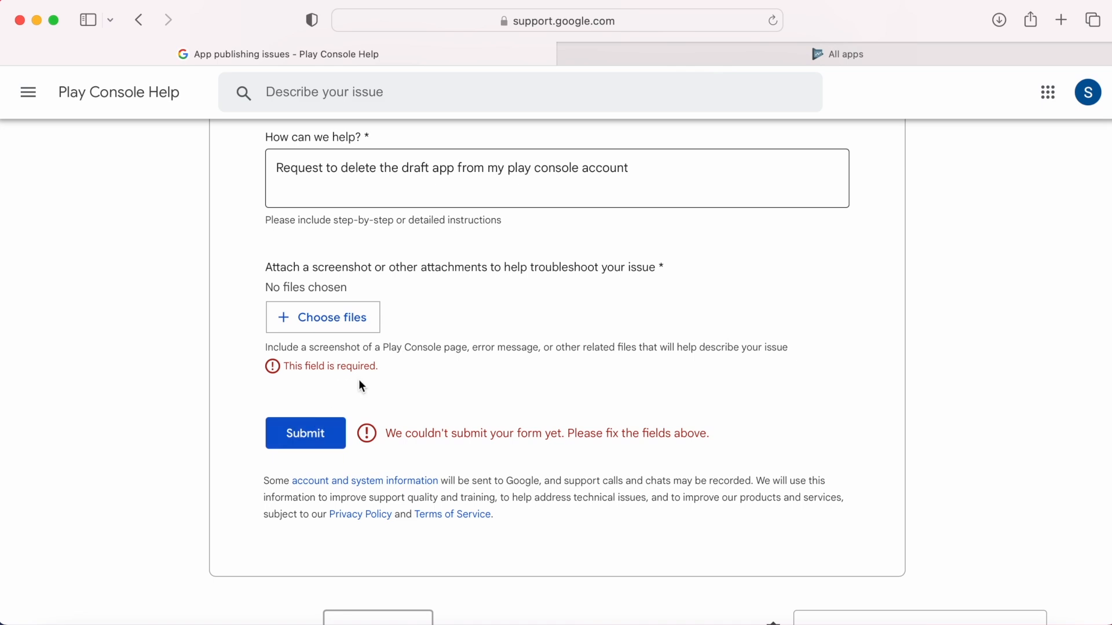
{"action": "left_click", "coordinate": [843, 53]}
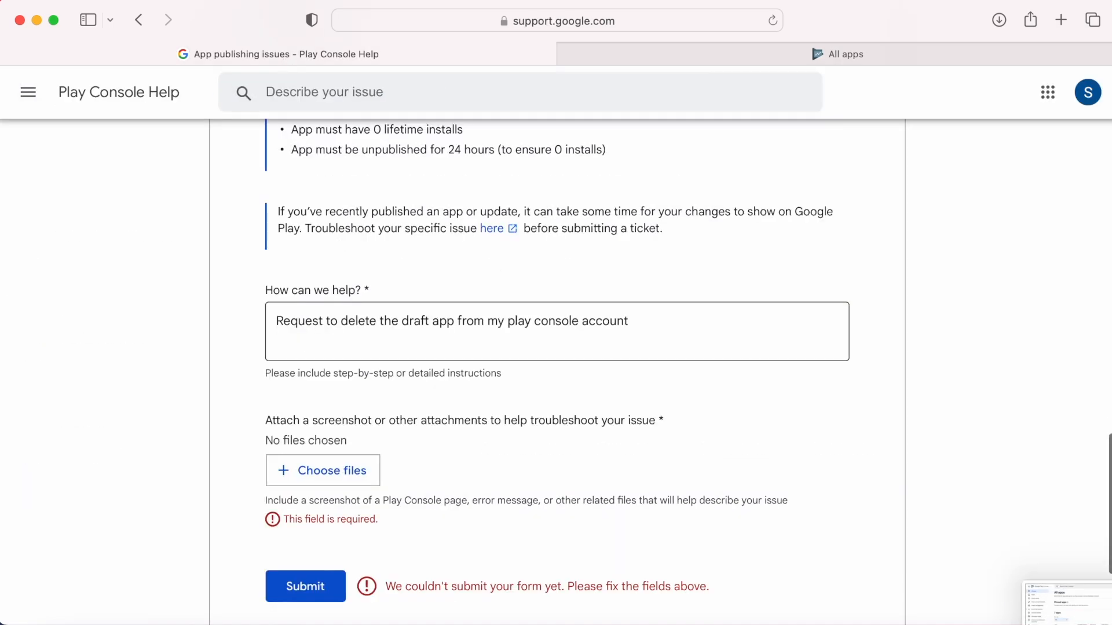
Step: Upload a screenshot attachment and submit the deletion request
{"action": "left_click", "coordinate": [323, 470]}
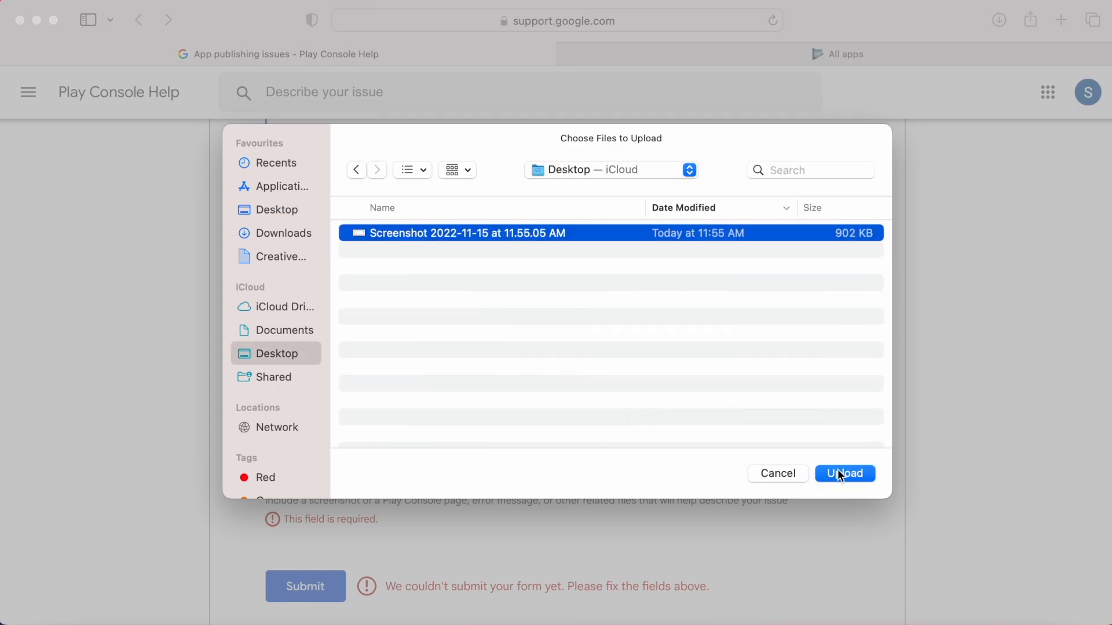
{"action": "left_click", "coordinate": [843, 474]}
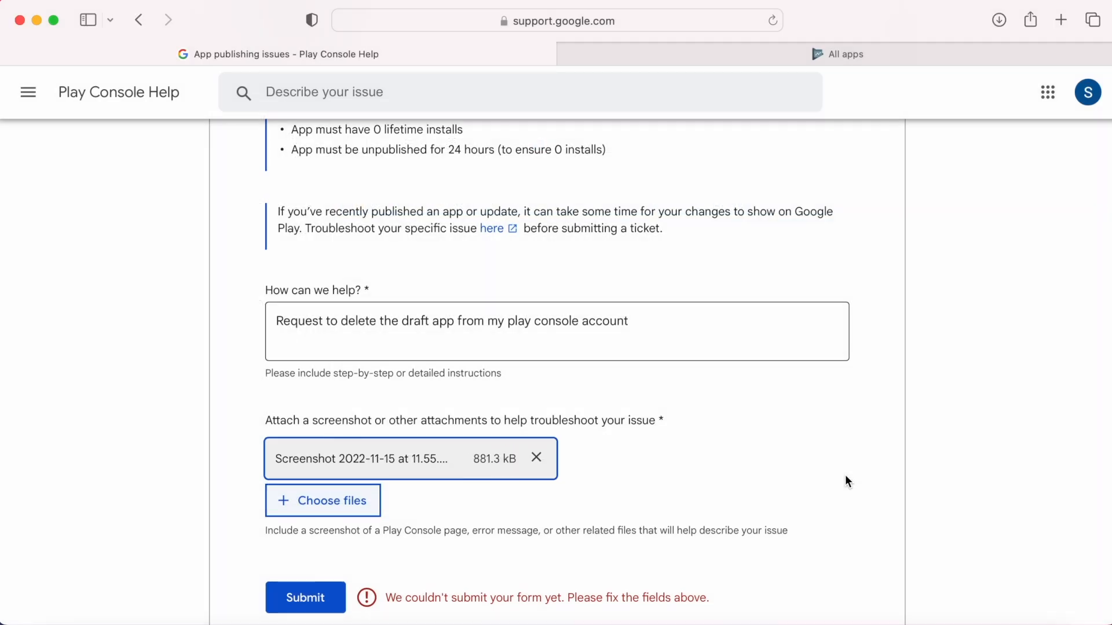
{"action": "scroll", "scroll_direction": "up", "scroll_amount": 3}
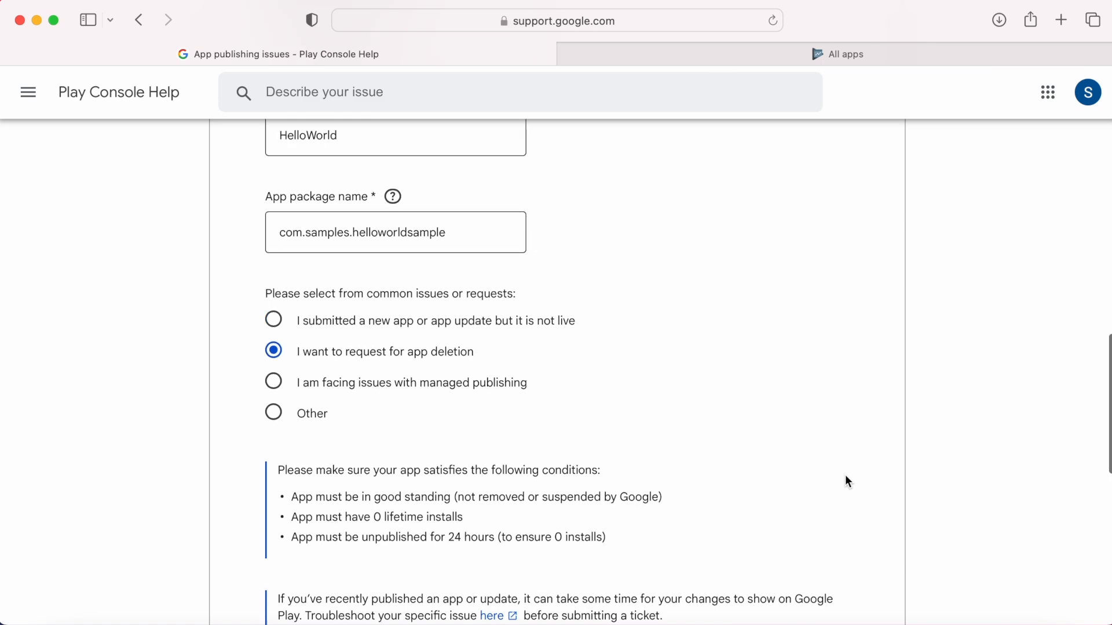
{"action": "scroll", "scroll_direction": "down", "scroll_amount": 3}
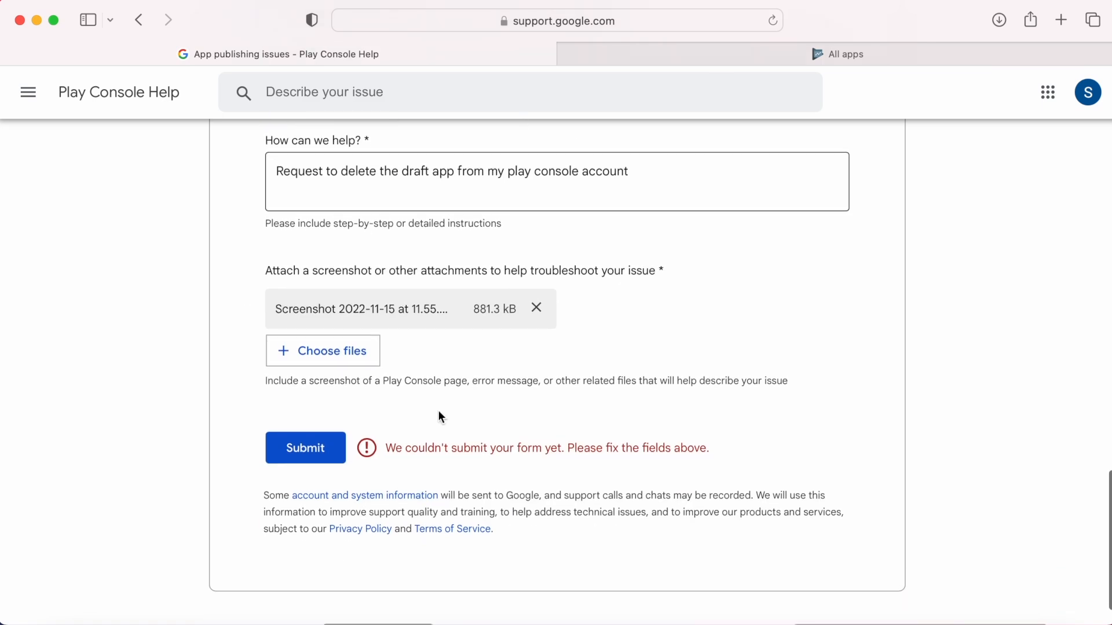
{"action": "left_click", "coordinate": [305, 447]}
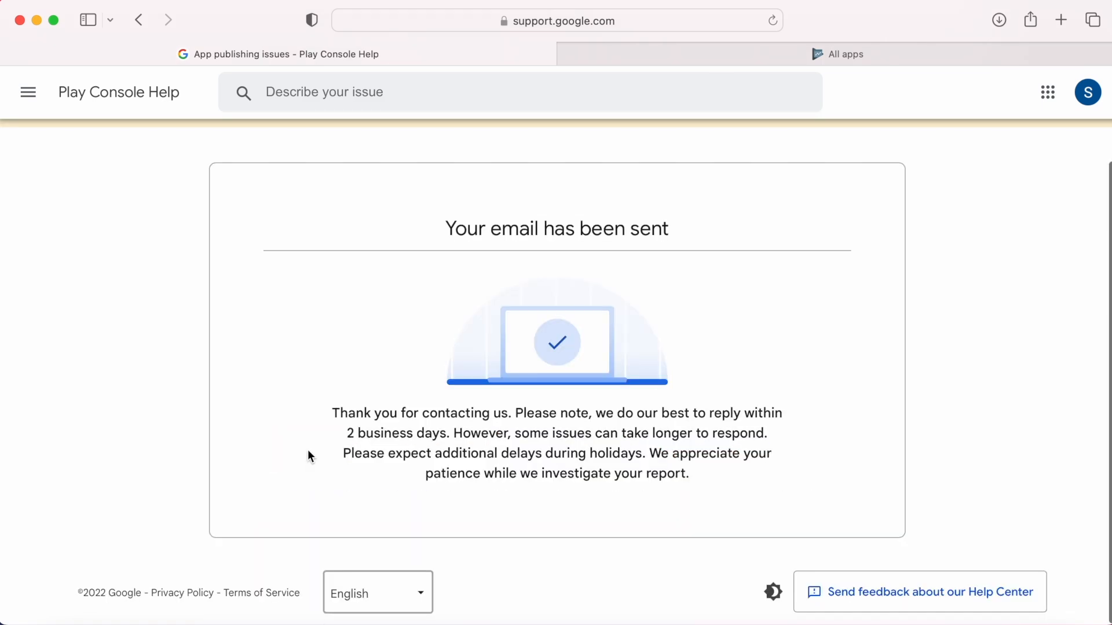
{"action": "mouse_move", "coordinate": [645, 417]}
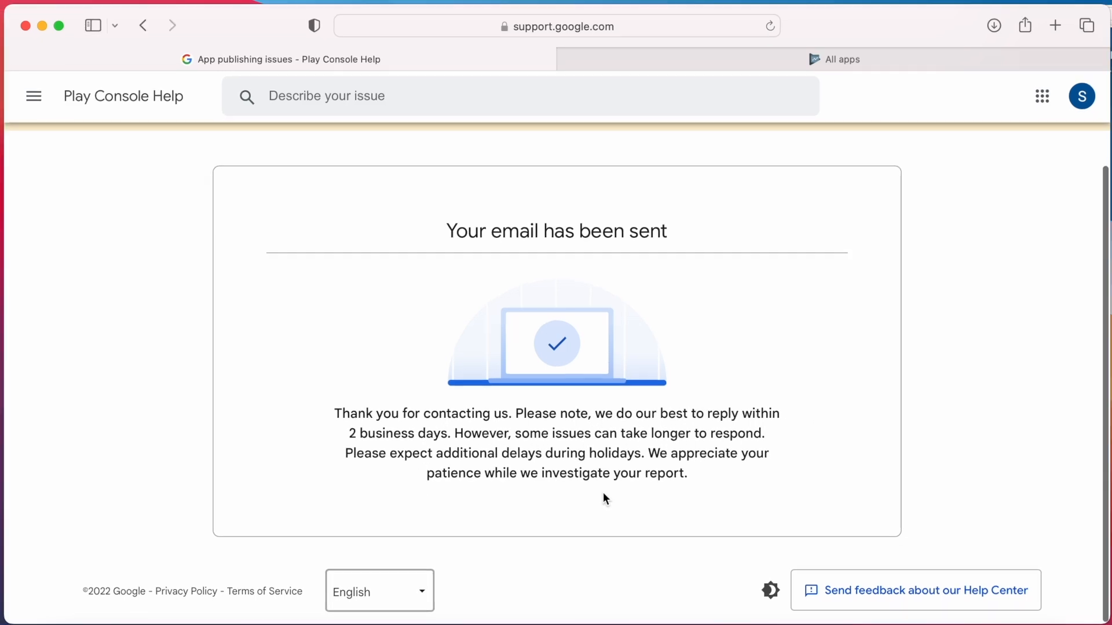
Step: Reload All apps, verify the 6-app count without HelloWorld, and check the status filter
{"action": "left_click", "coordinate": [833, 59]}
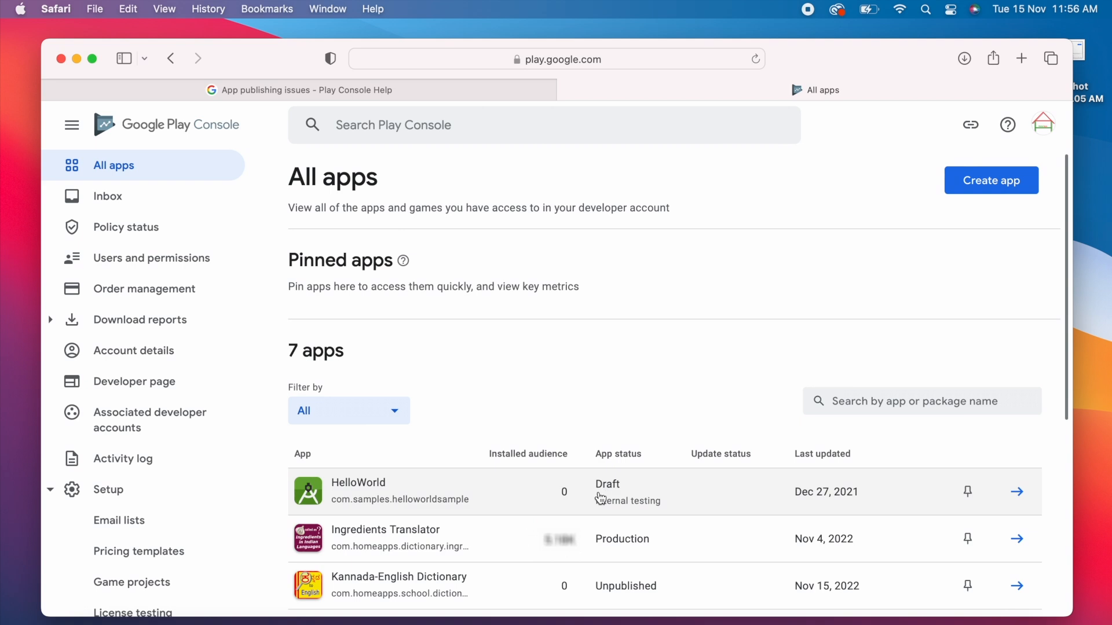
{"action": "mouse_move", "coordinate": [879, 496]}
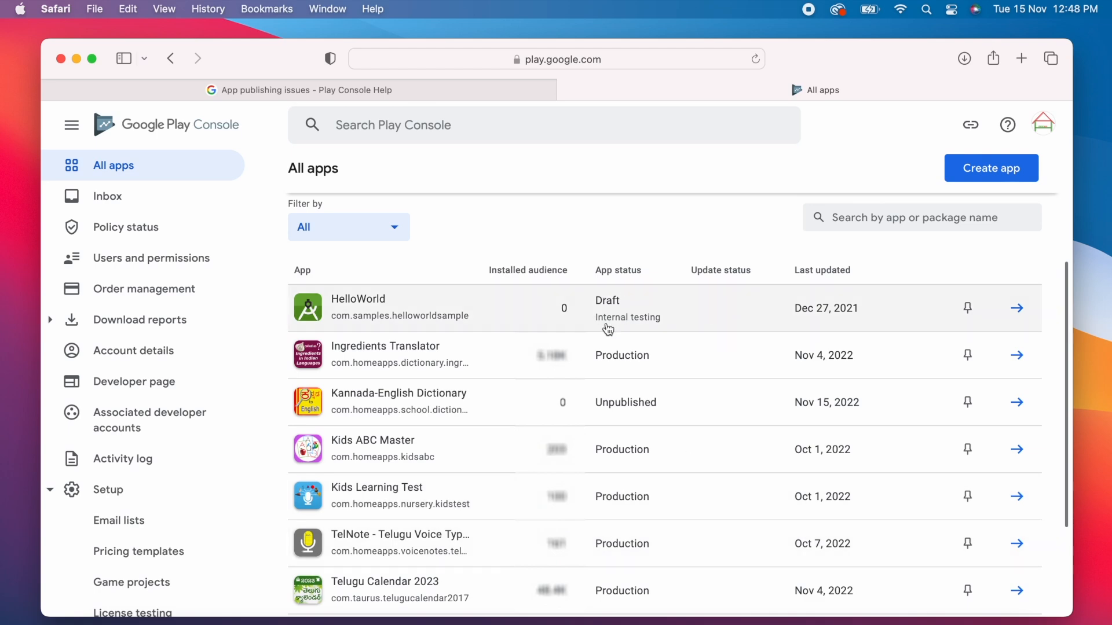
{"action": "left_click", "coordinate": [755, 59]}
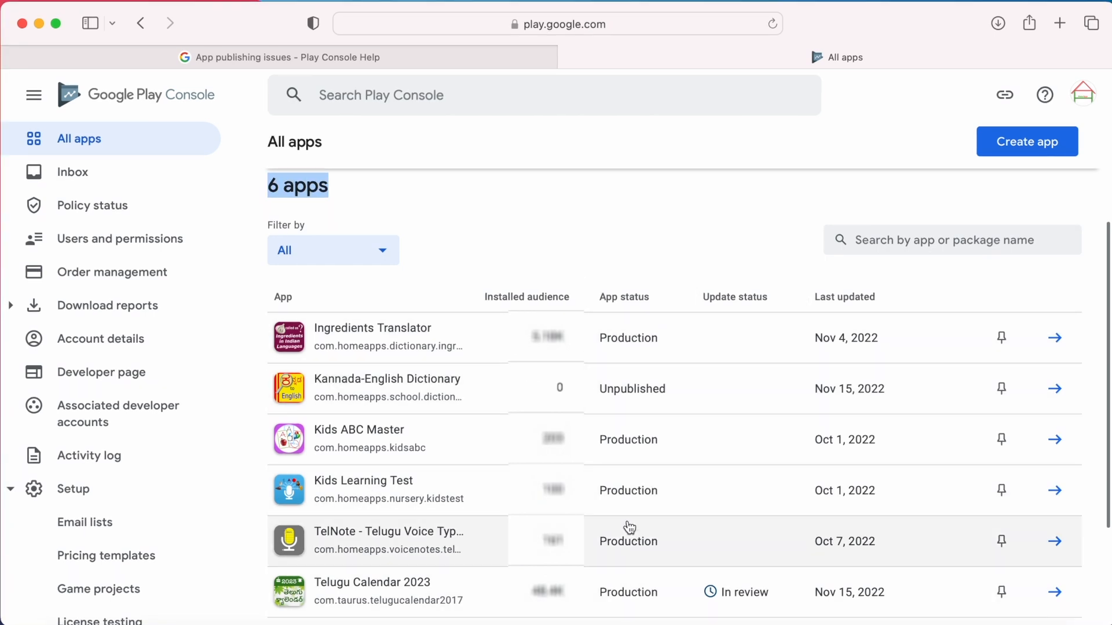
{"action": "mouse_move", "coordinate": [595, 348]}
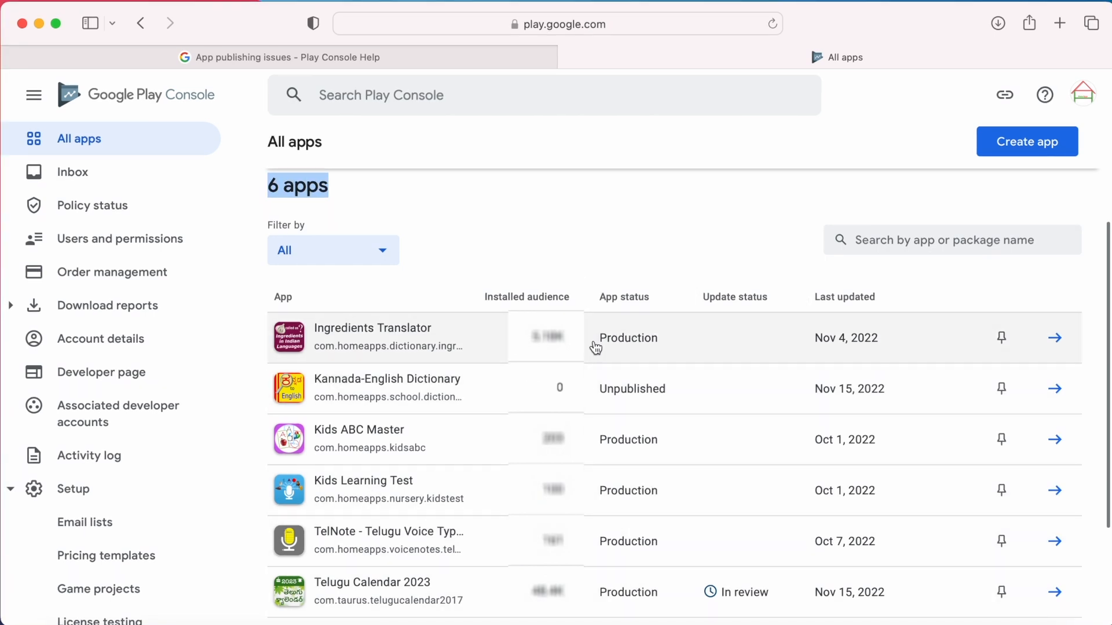
{"action": "left_click", "coordinate": [332, 249]}
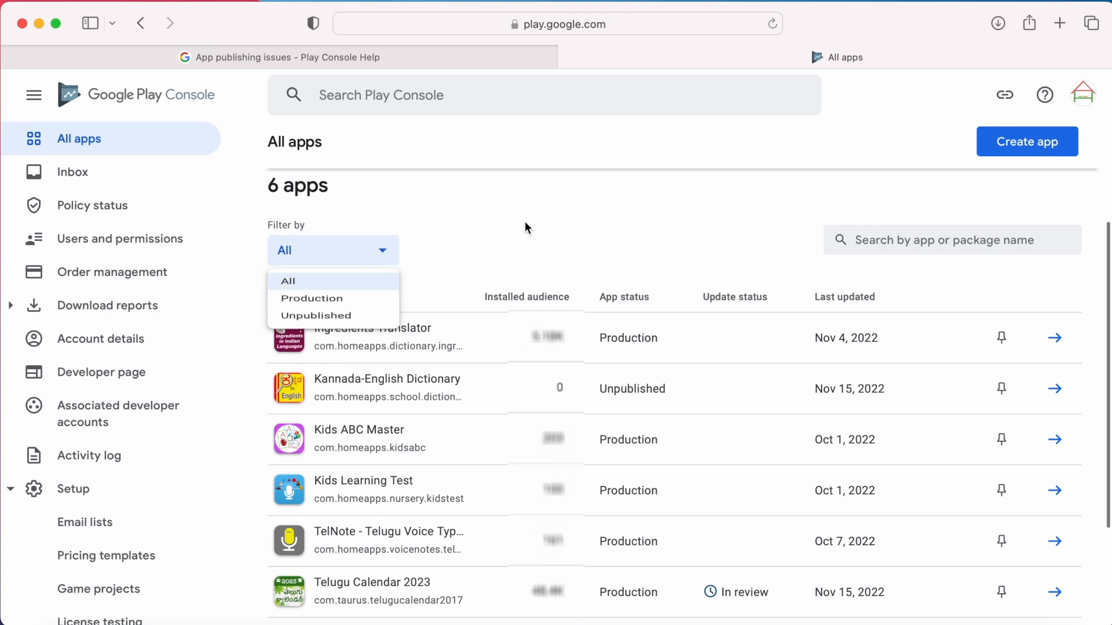
{"action": "left_click", "coordinate": [930, 57]}
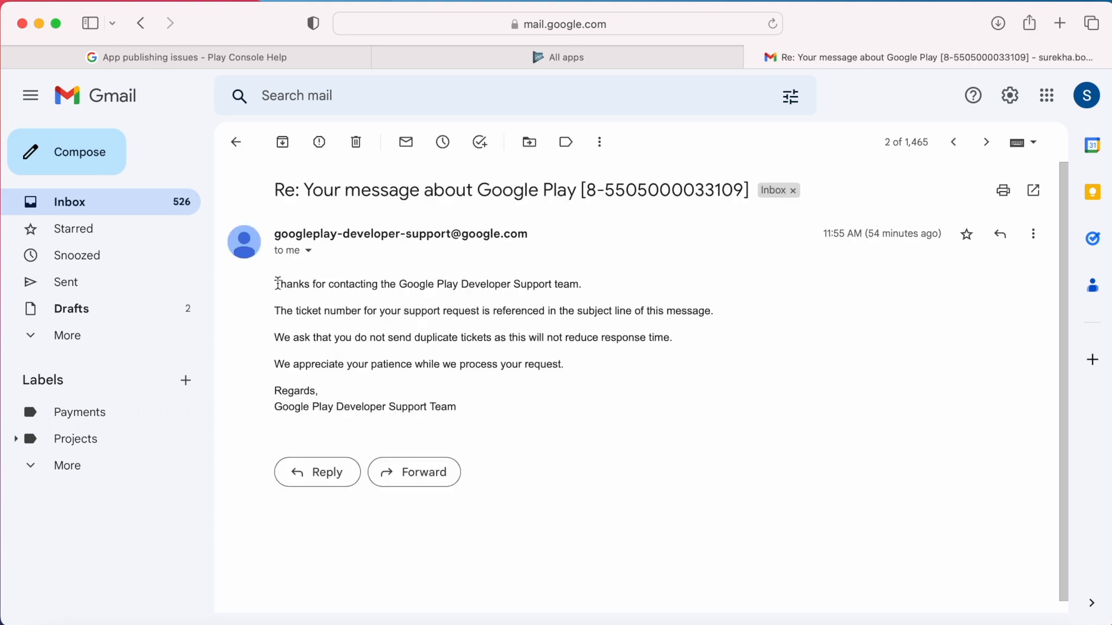
Step: Open Developer Support's reply confirming com.samples.helloworldsample was deleted
{"action": "left_click", "coordinate": [985, 142]}
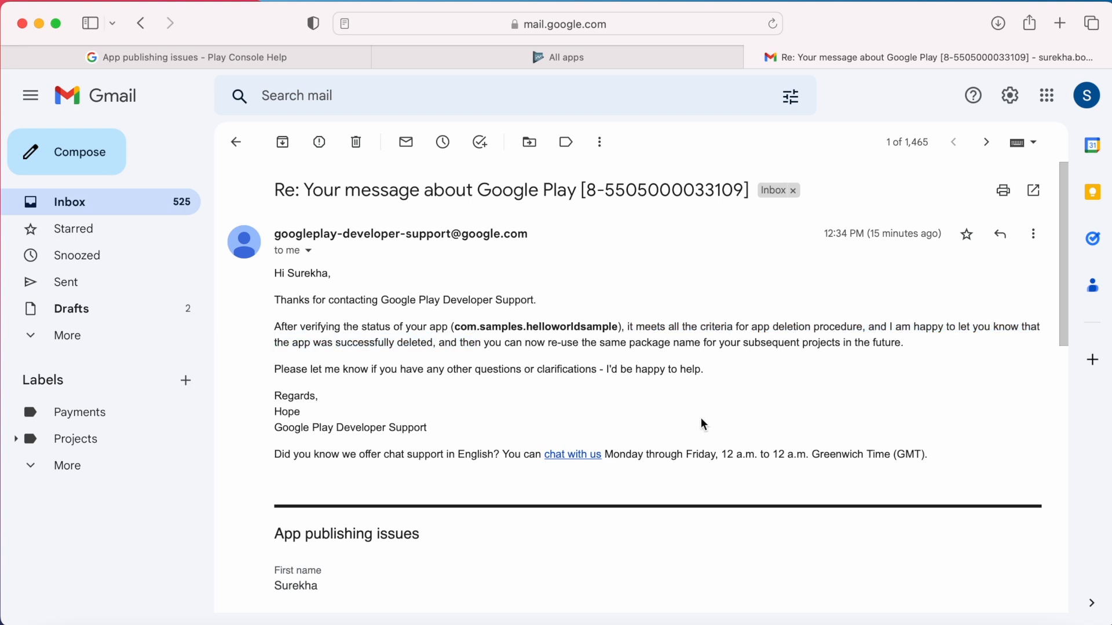
{"action": "mouse_move", "coordinate": [680, 412]}
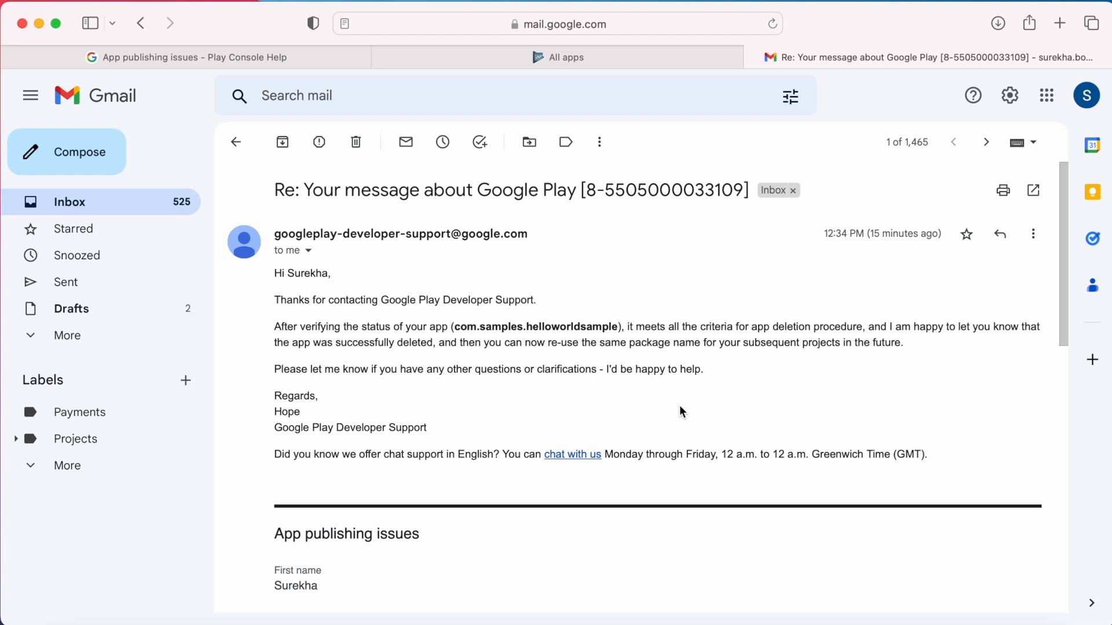
{"action": "mouse_move", "coordinate": [347, 166]}
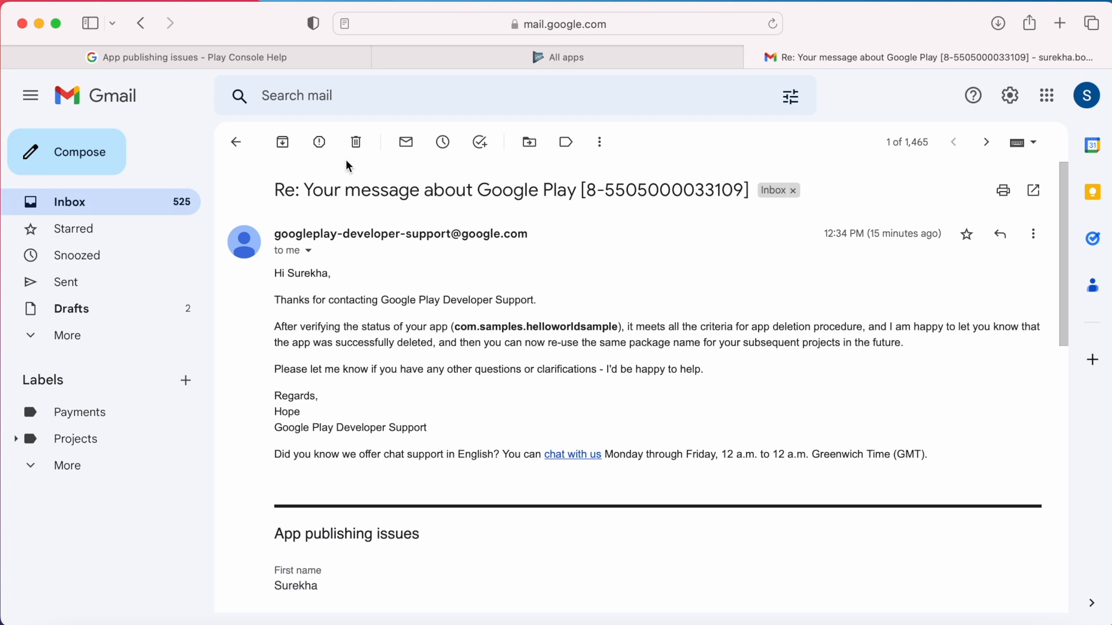
Step: Go back to the All apps tab to see the six remaining apps without HelloWorld
{"action": "left_click", "coordinate": [558, 57]}
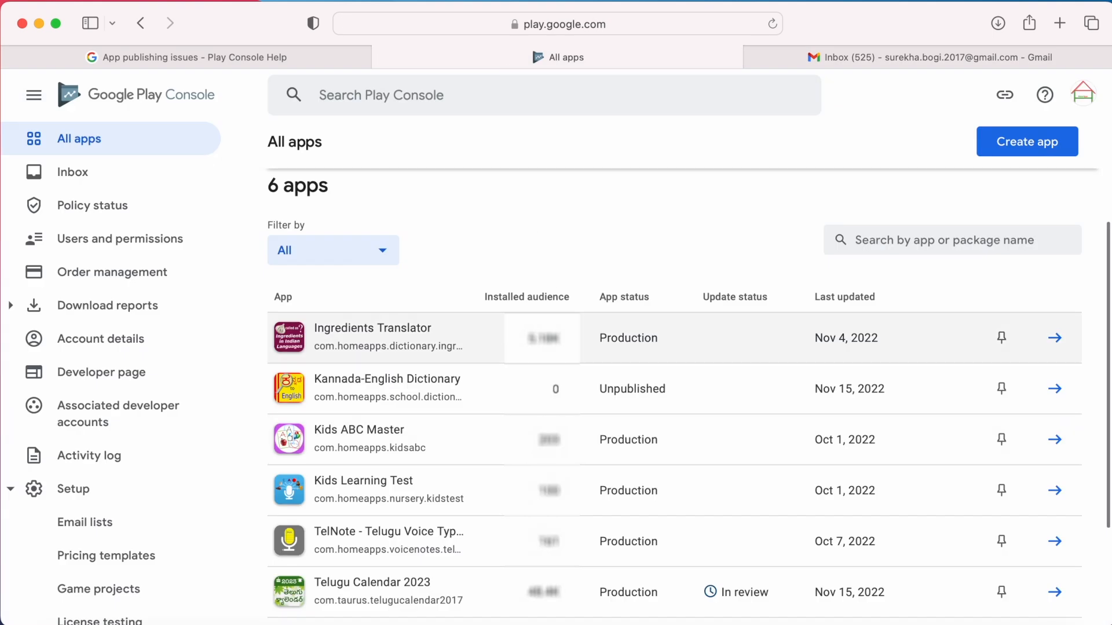
{"action": "mouse_move", "coordinate": [612, 385]}
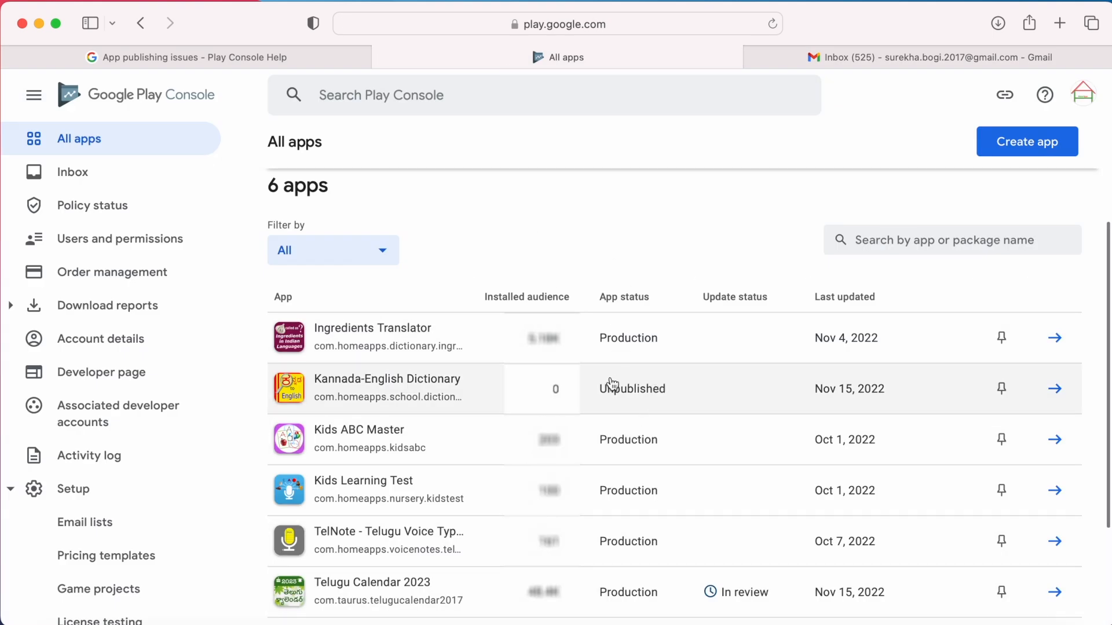
{"action": "mouse_move", "coordinate": [742, 227]}
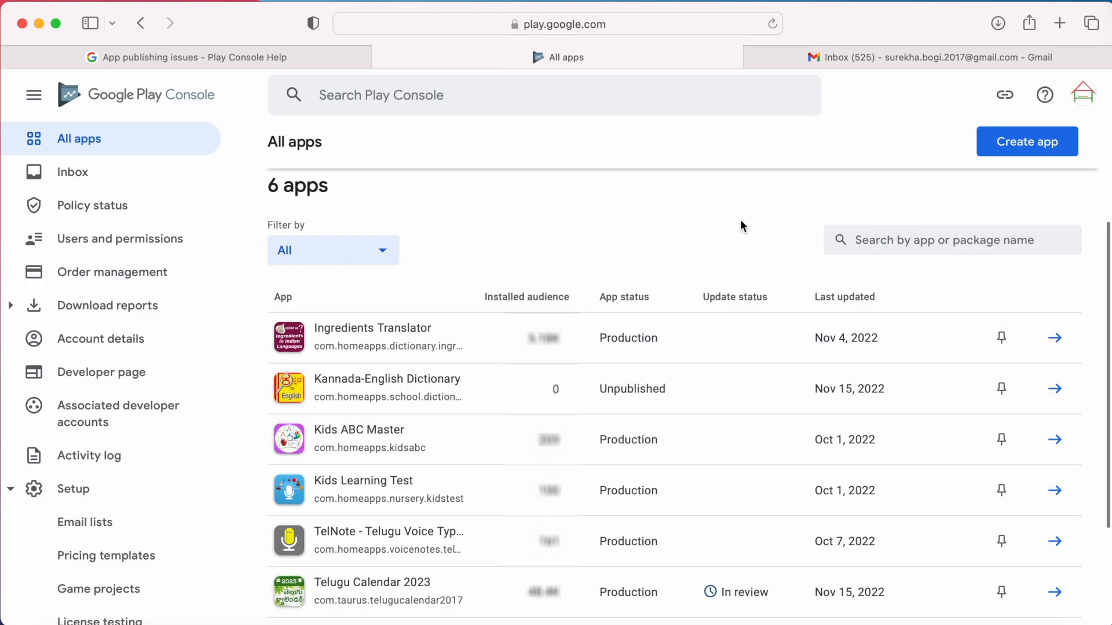